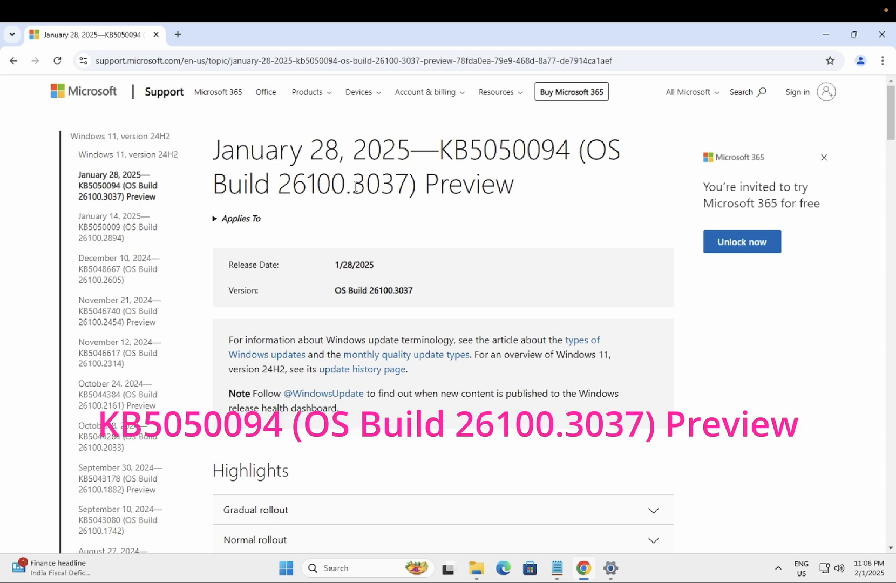
mouse_move(360, 191)
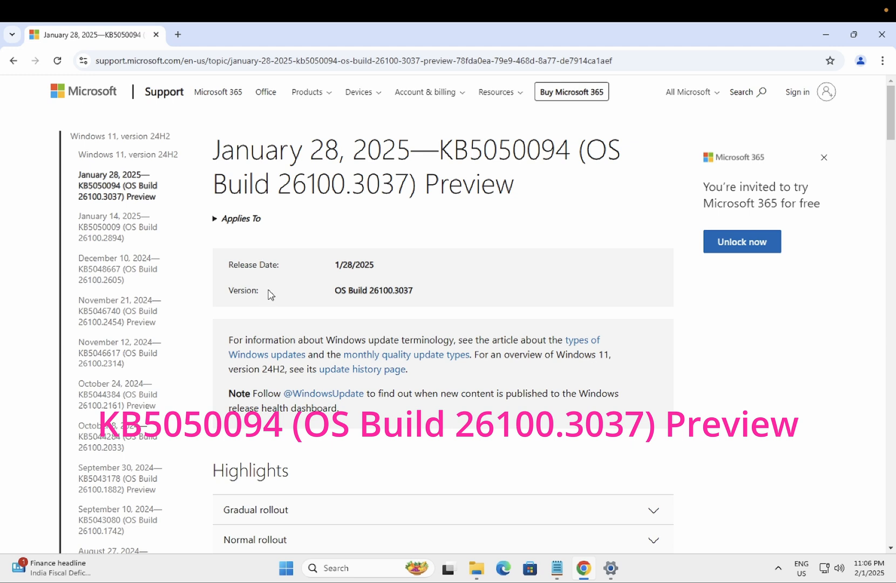
mouse_move(270, 294)
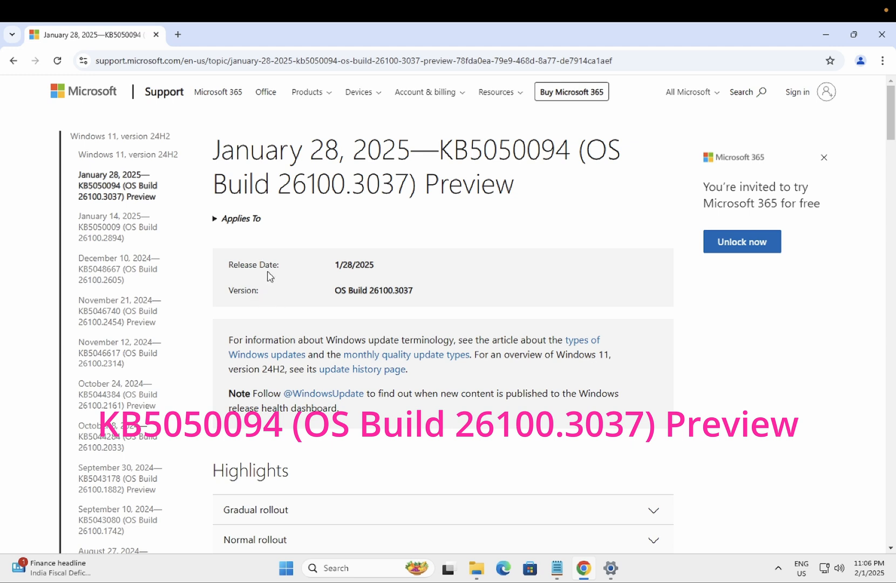
mouse_move(289, 236)
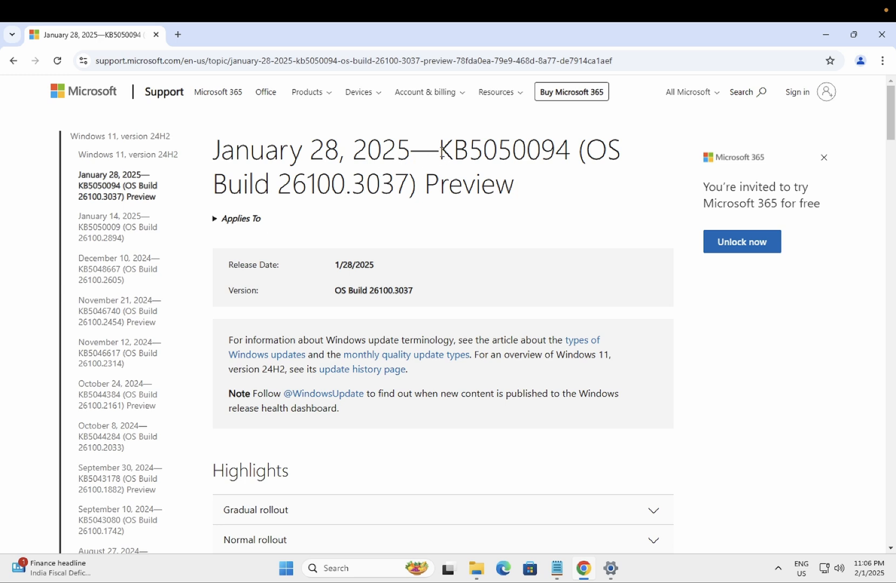
- Select the build number 26100 in the KB5050094 support page heading
double_click(283, 185)
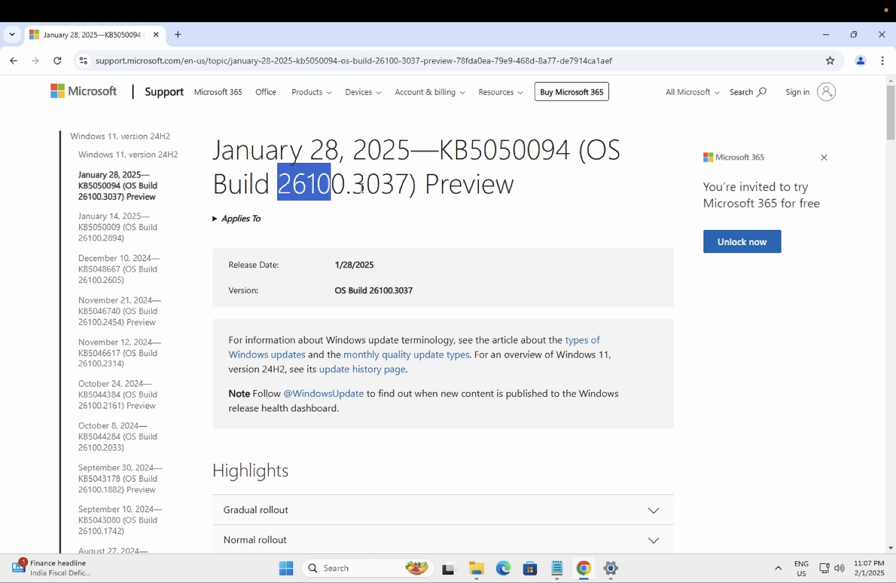
mouse_move(398, 174)
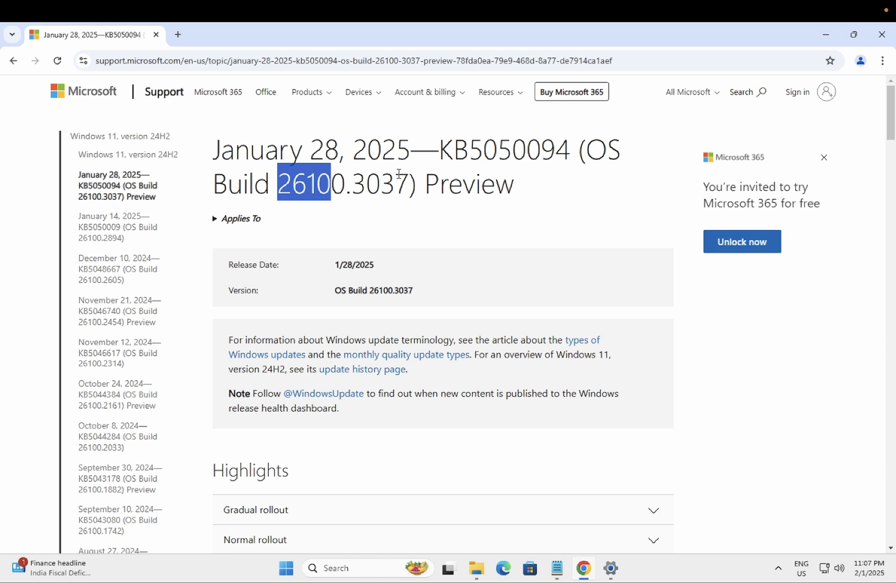
mouse_move(477, 568)
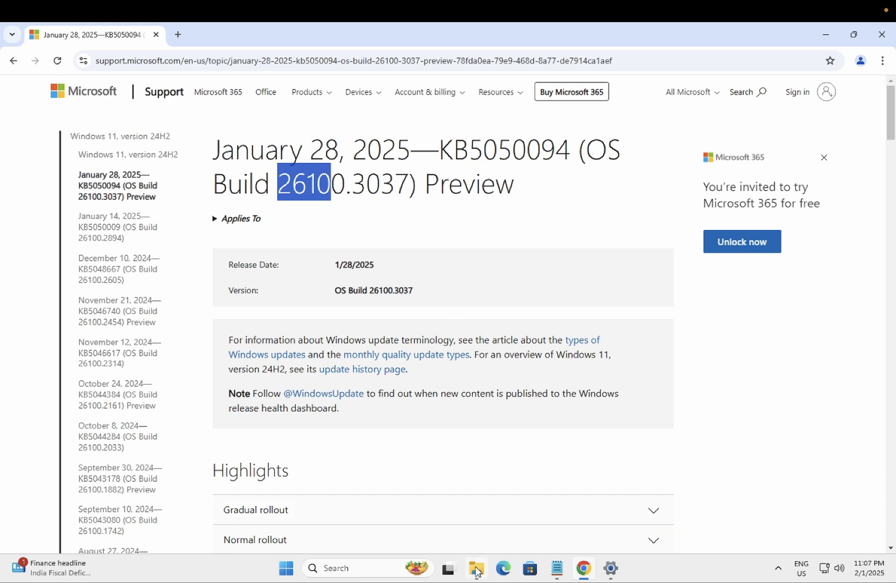
- Open File Explorer from the taskbar and right-click in the This PC drives view
left_click(476, 567)
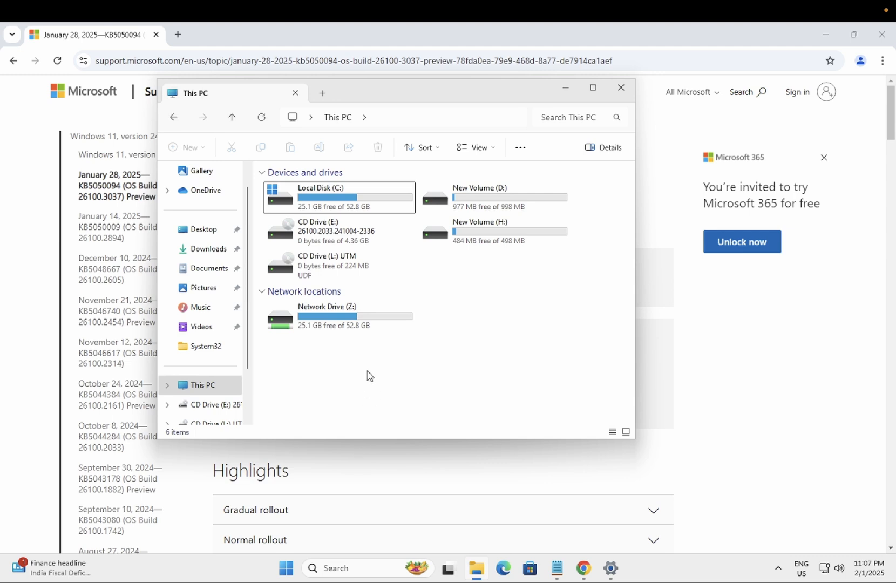
right_click(366, 376)
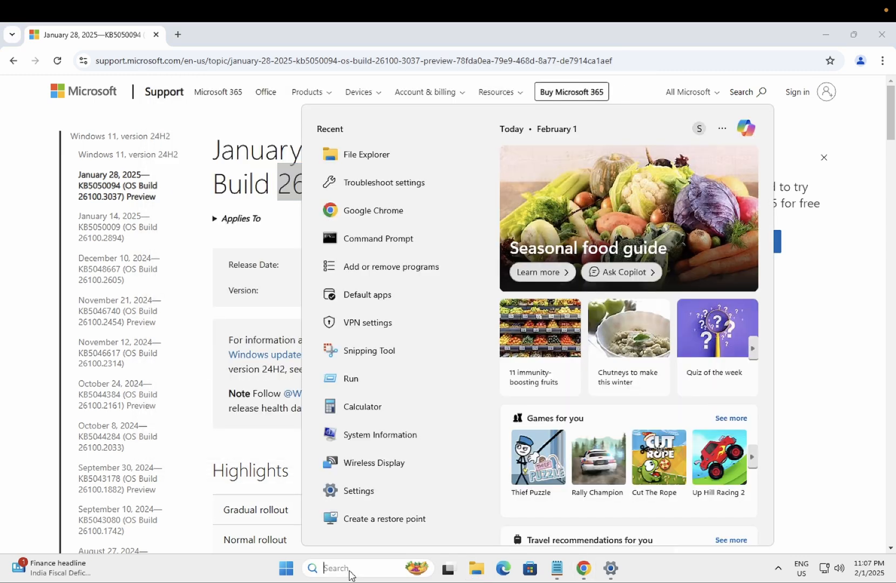
- Run winver to confirm Version 24H2, OS Build 26100.3037, then close About Windows
type("run")
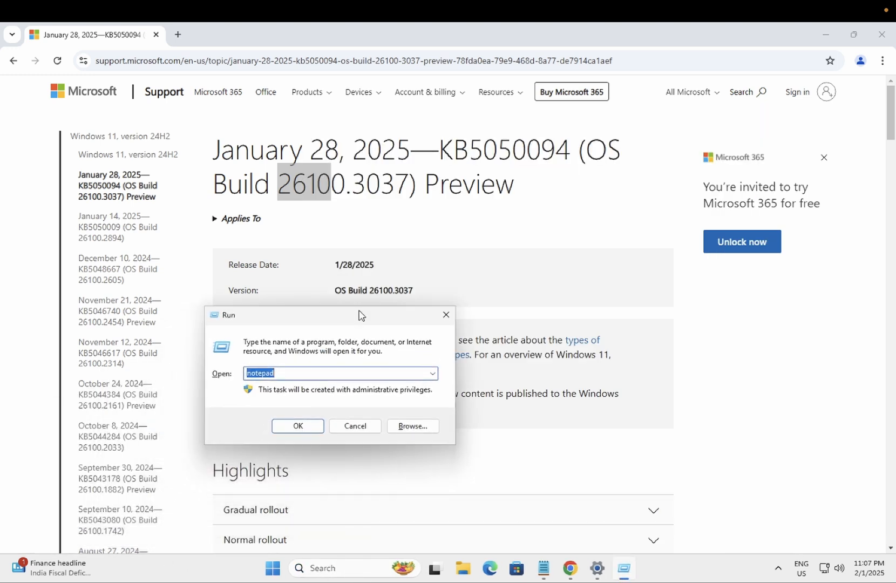
type("winver")
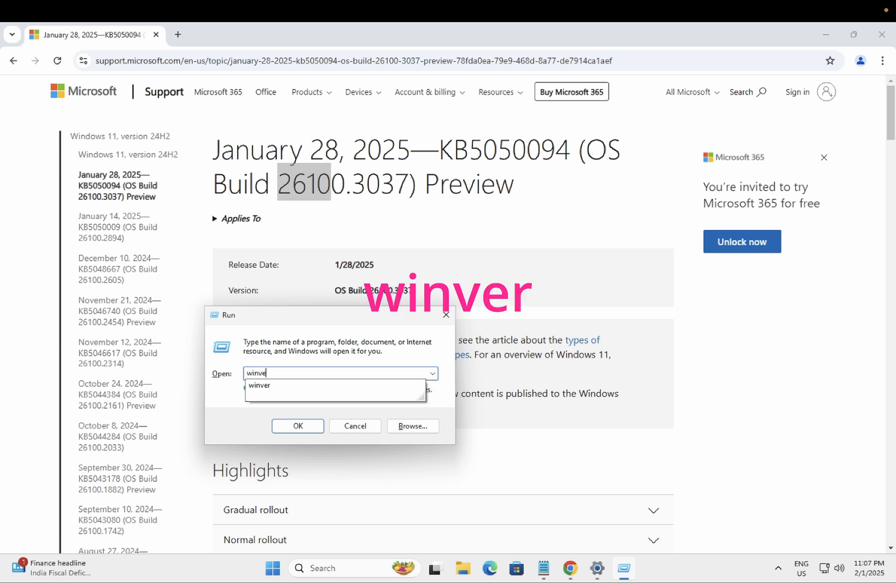
left_click(296, 425)
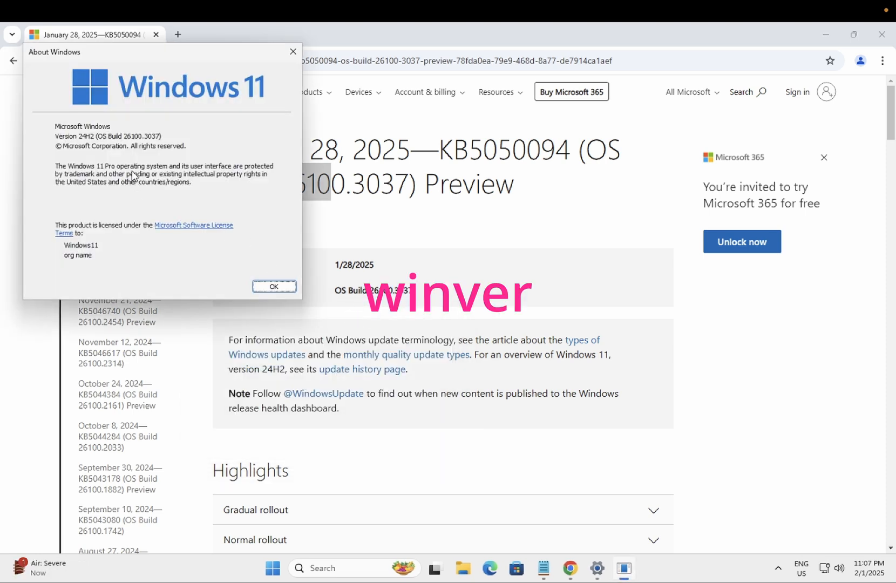
mouse_move(108, 148)
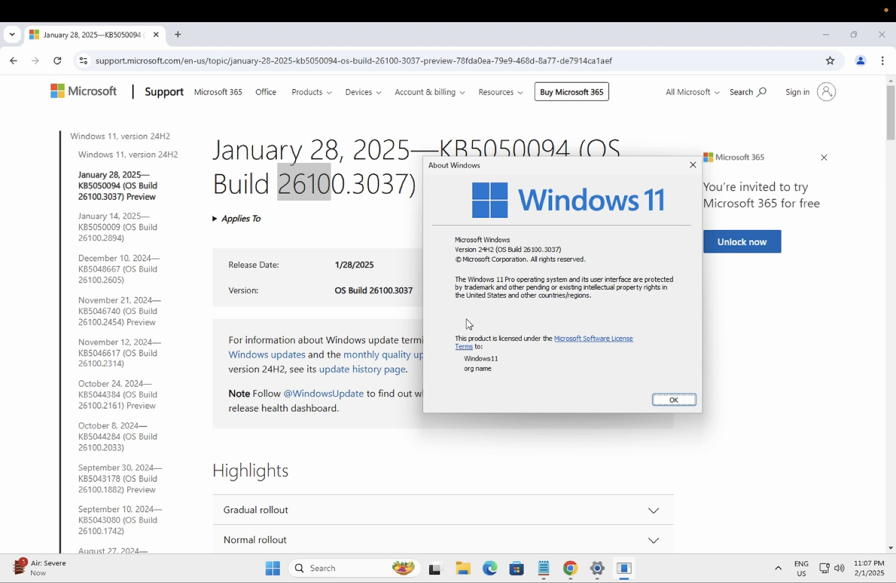
mouse_move(626, 393)
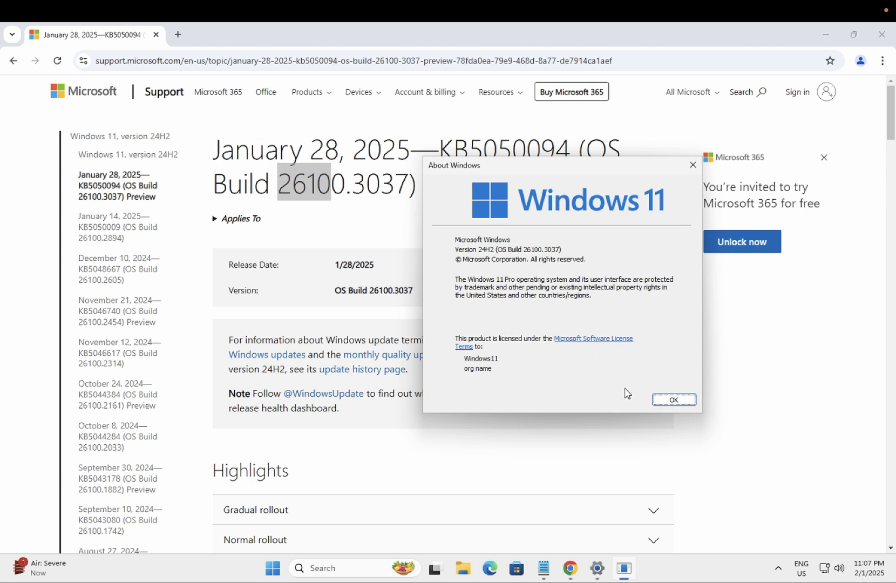
left_click(673, 399)
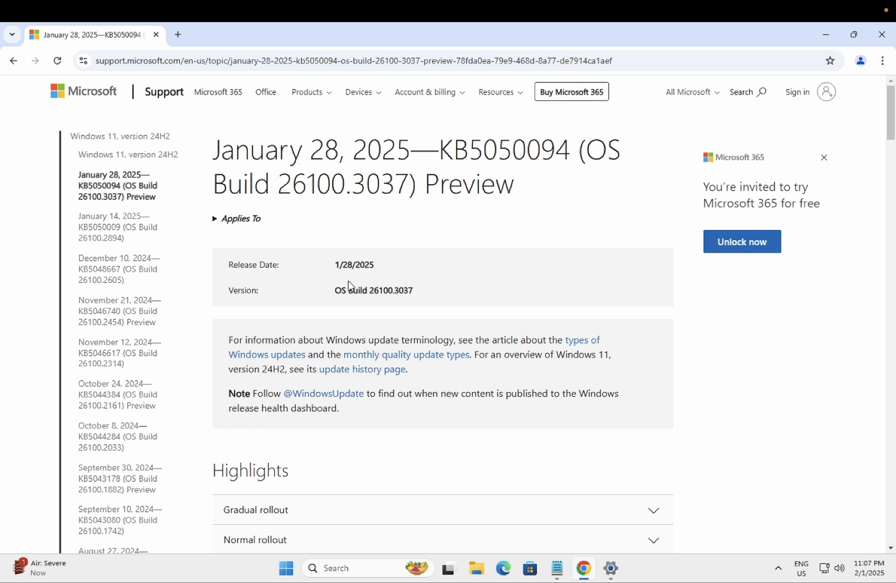
mouse_move(349, 351)
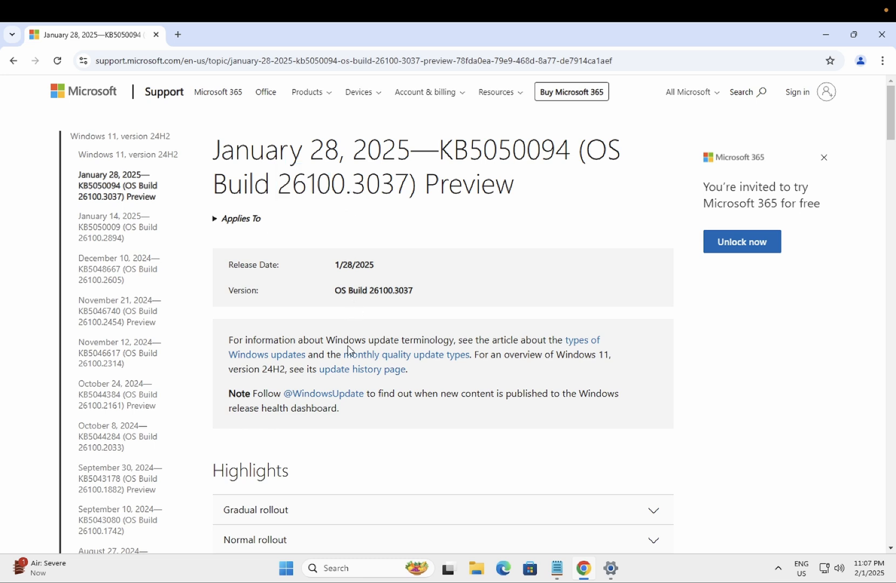
- Expand Gradual rollout under Highlights to show the Taskbar, Studio Effects and Fonts notes
scroll("down", 3)
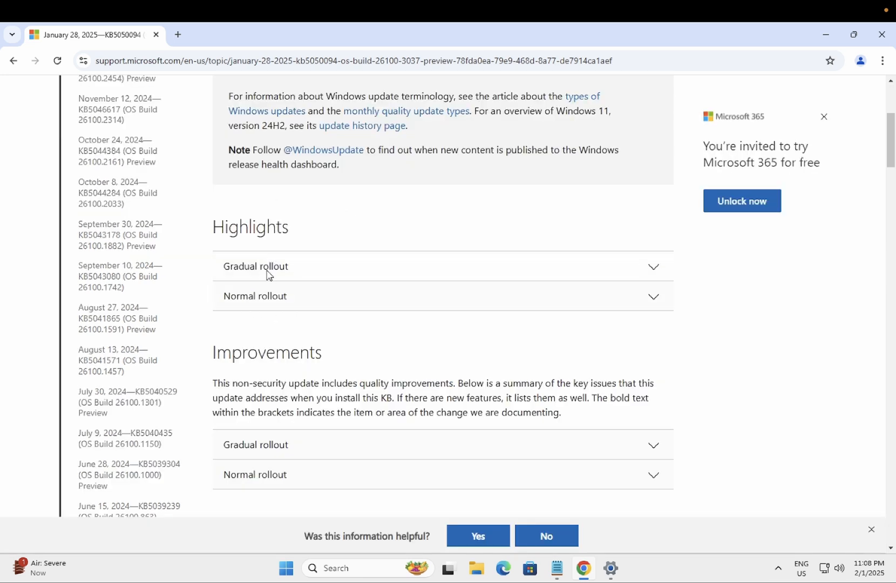
left_click(256, 266)
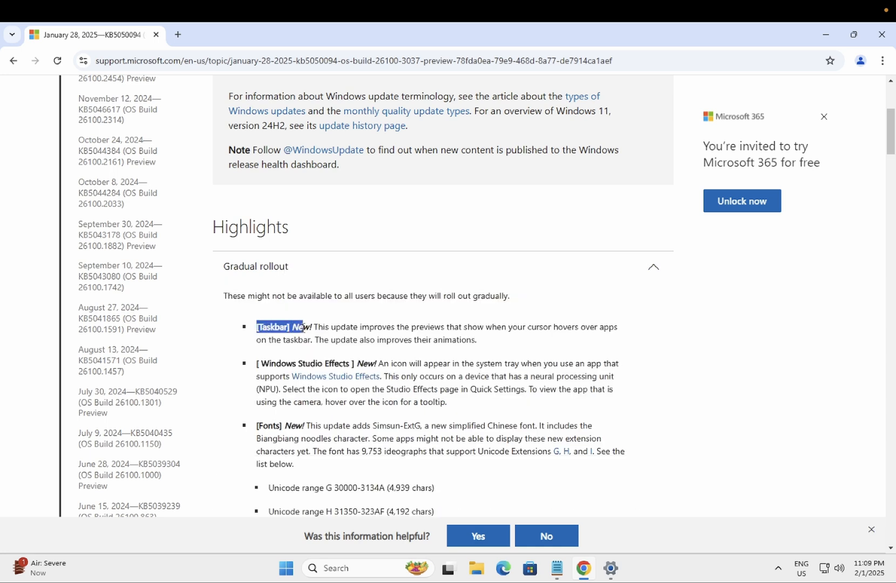
left_click(366, 330)
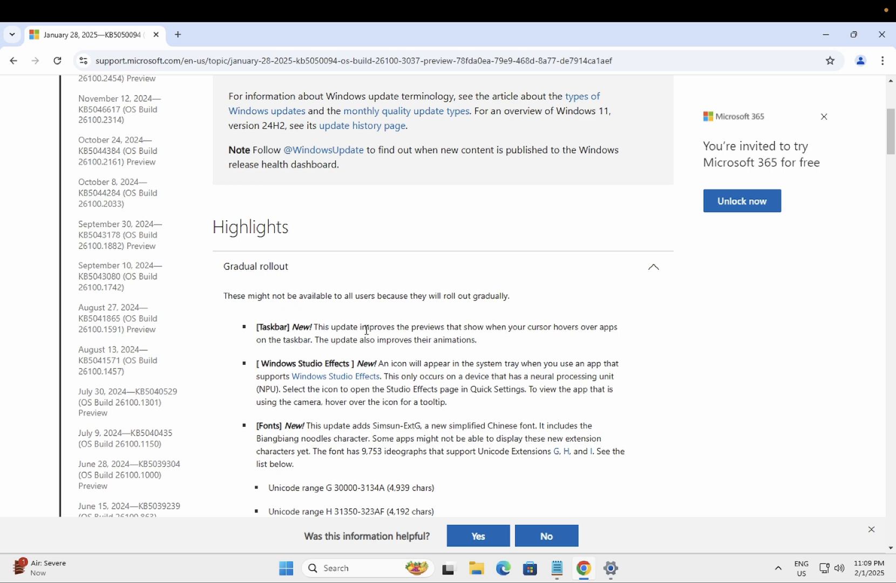
mouse_move(466, 338)
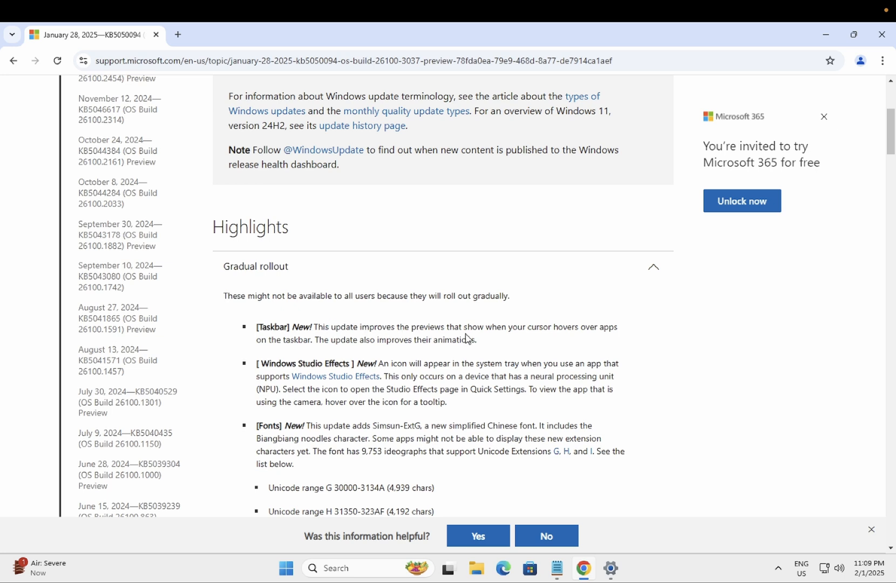
mouse_move(571, 327)
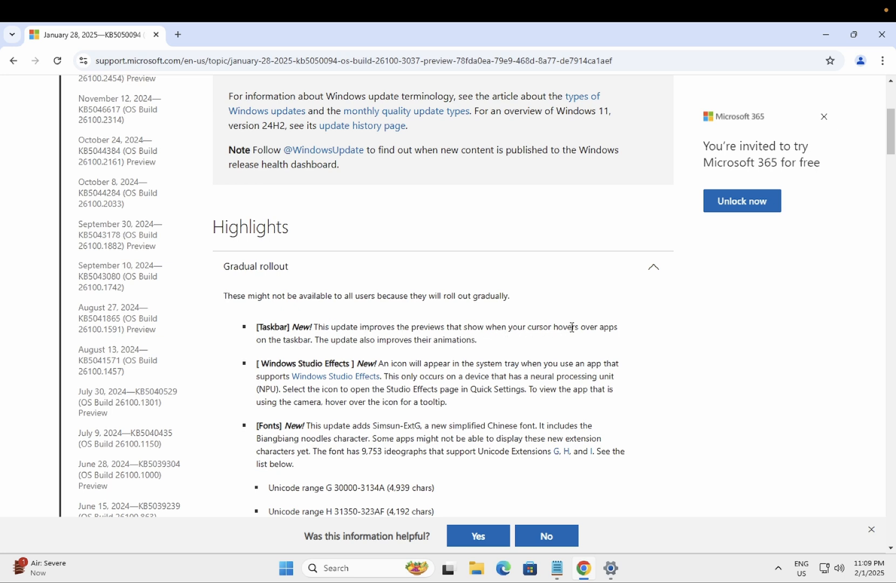
mouse_move(291, 338)
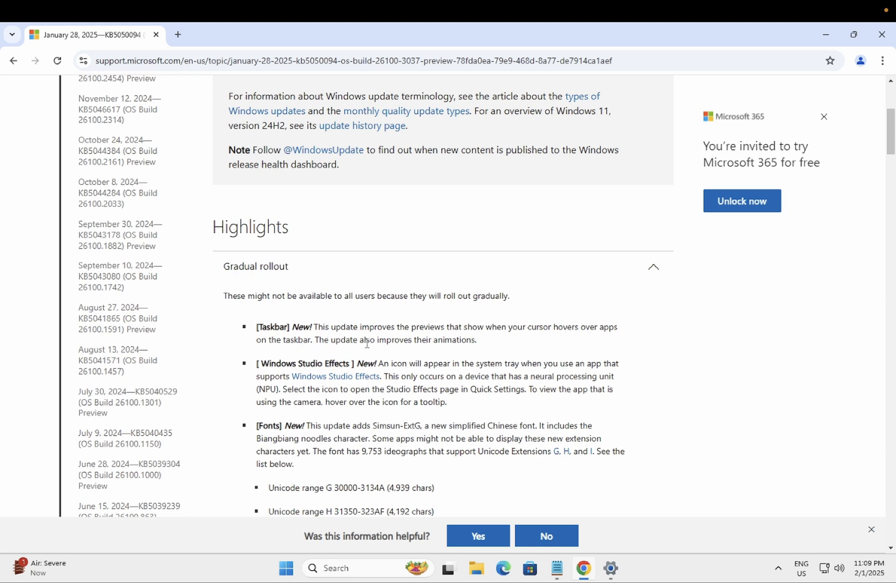
mouse_move(456, 343)
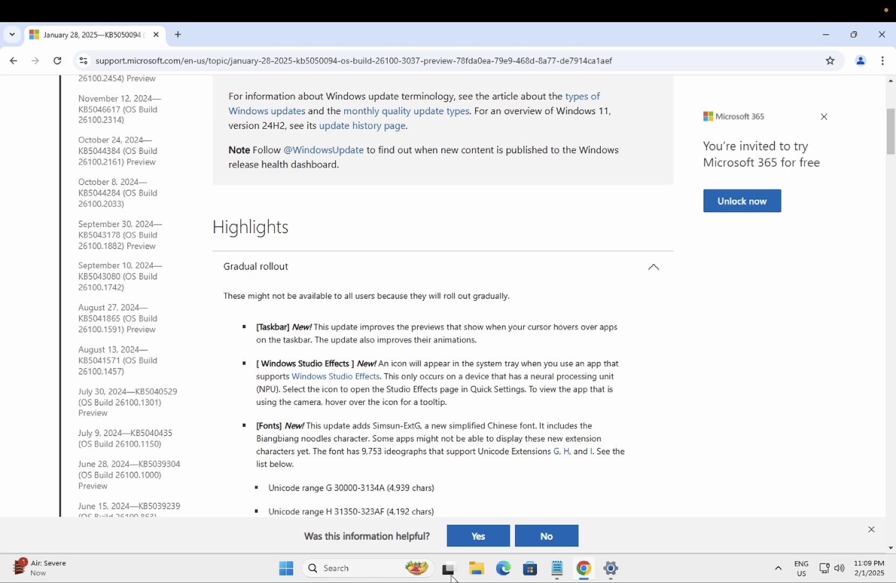
left_click(449, 568)
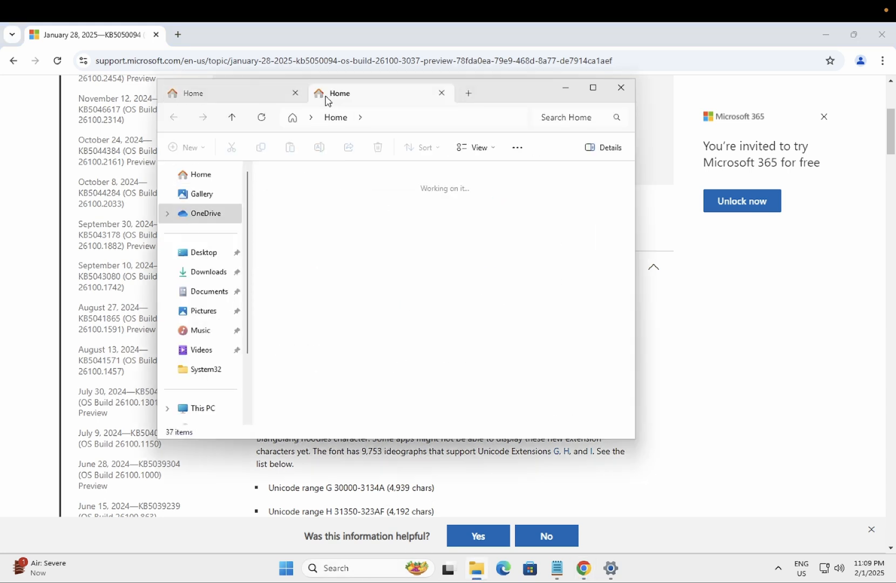
left_click(467, 93)
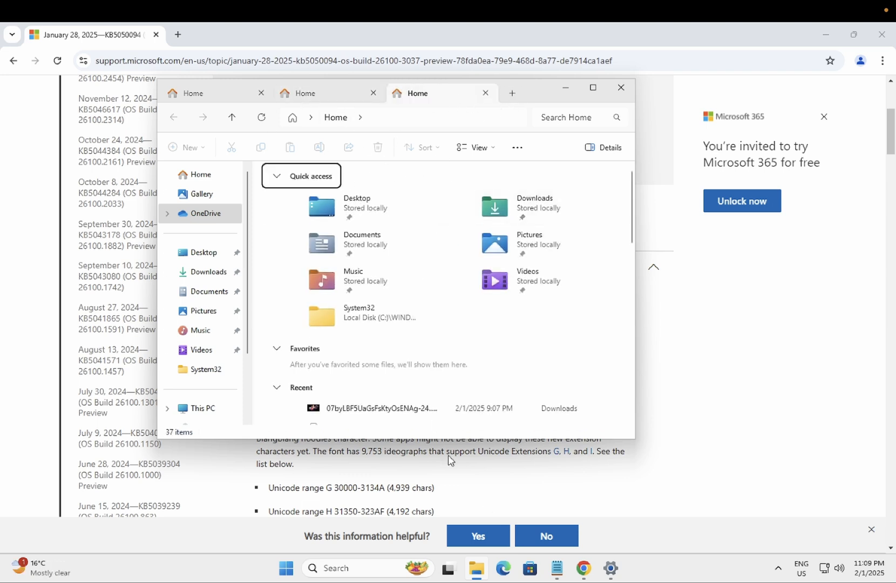
left_click(619, 88)
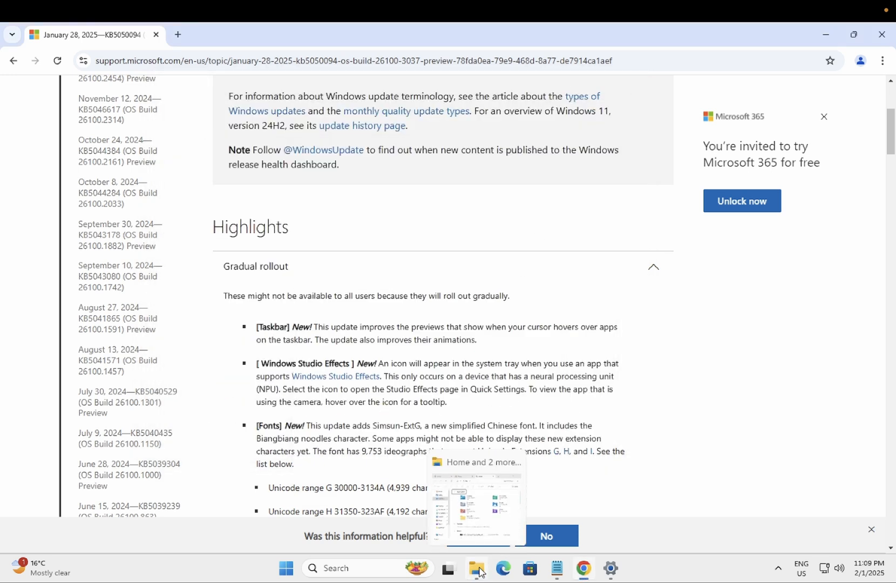
left_click(476, 568)
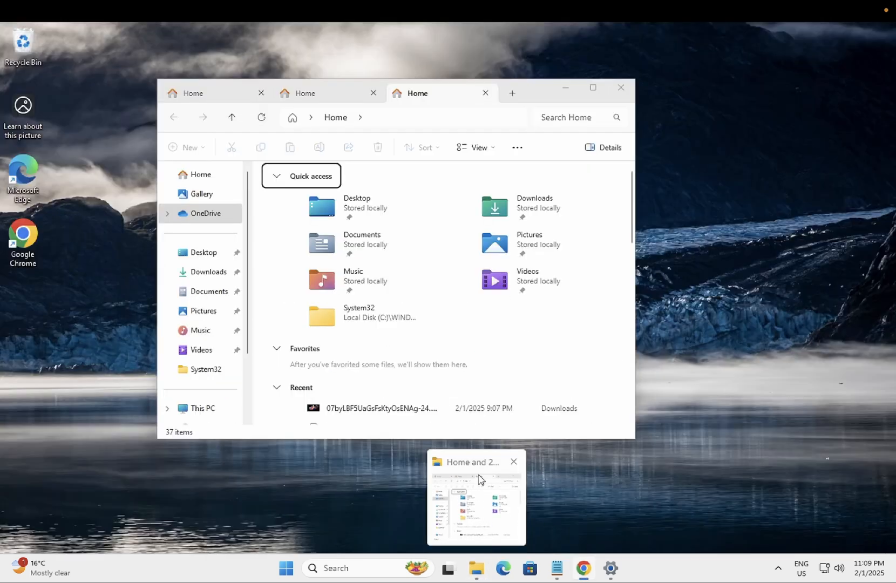
left_click(582, 568)
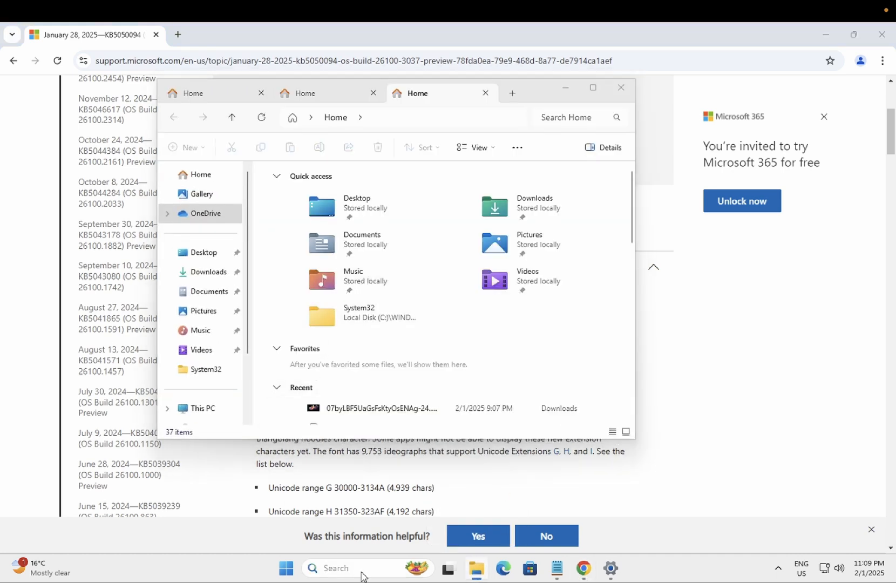
type("file Explorer")
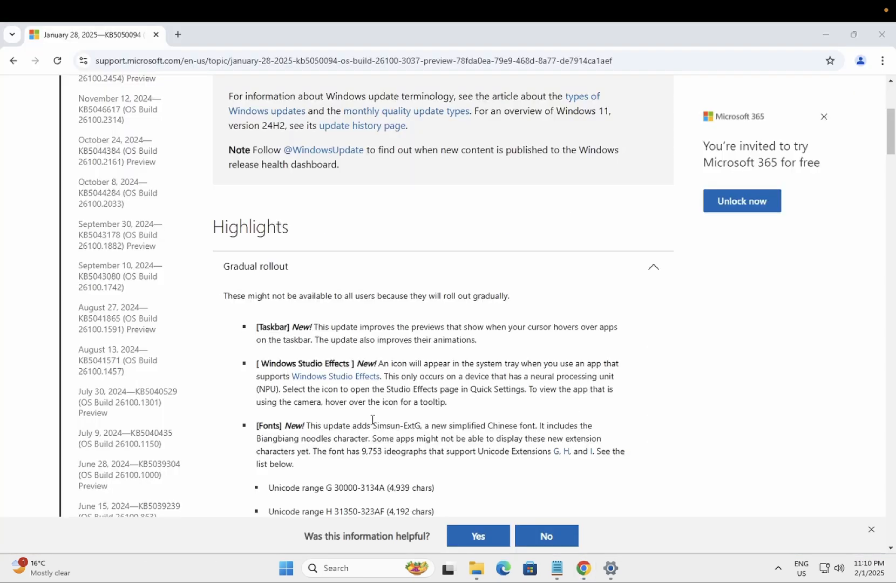
mouse_move(362, 399)
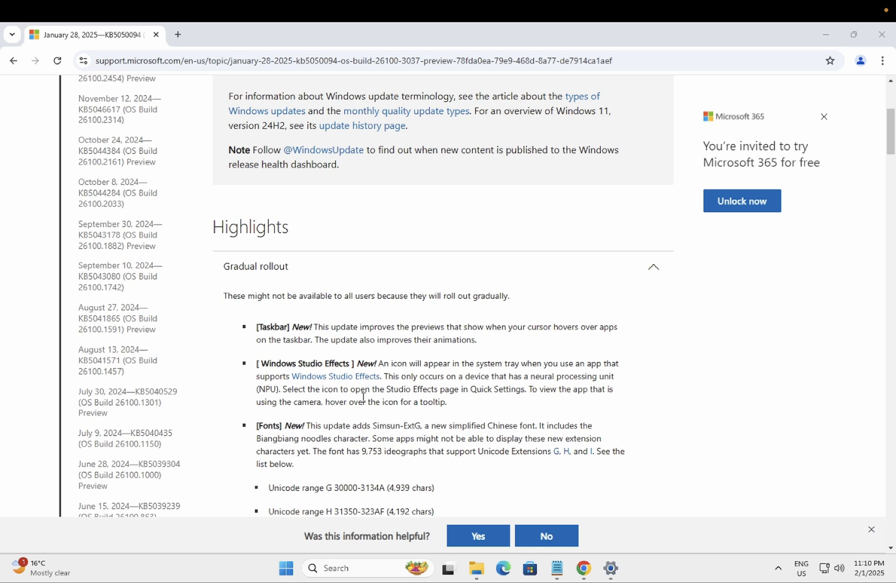
mouse_move(263, 363)
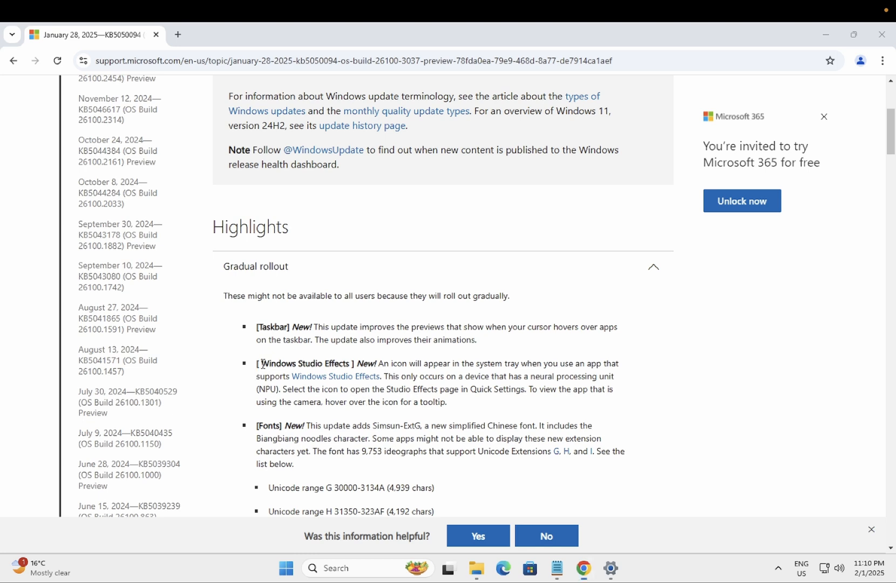
- Highlight the Windows Studio Effects name and follow its link to the overview article
left_click_drag(261, 363, 343, 363)
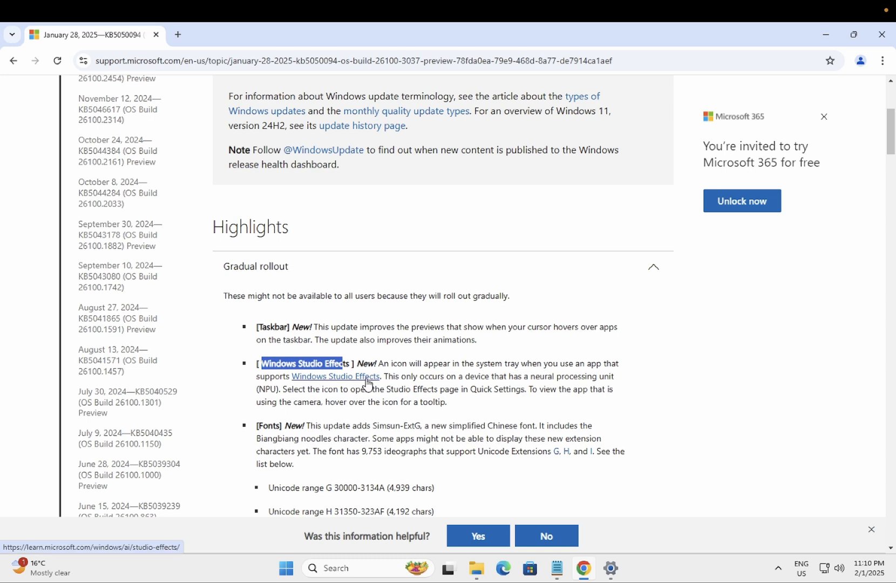
left_click(335, 376)
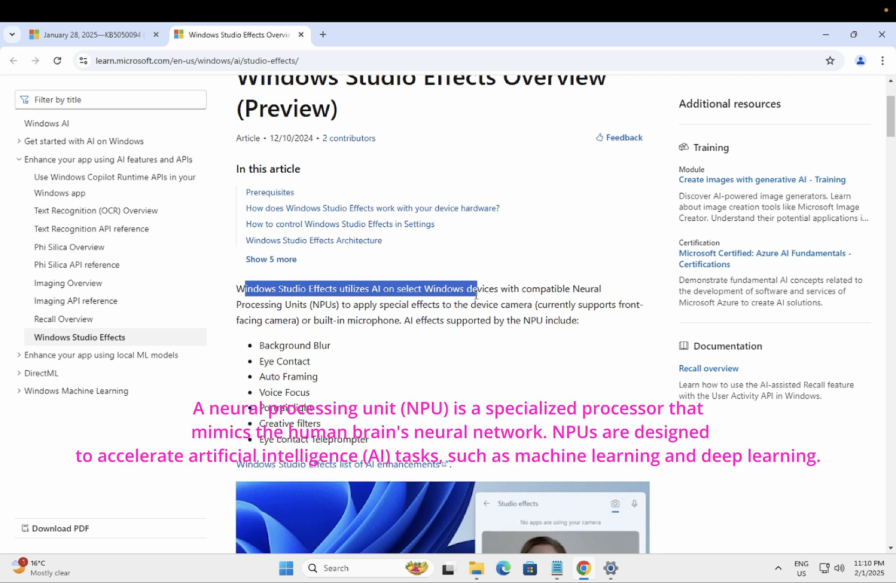
- Highlight the intro and NPU-supported effects phrase, scroll to the effects list, open quick settings
left_click_drag(475, 292, 571, 289)
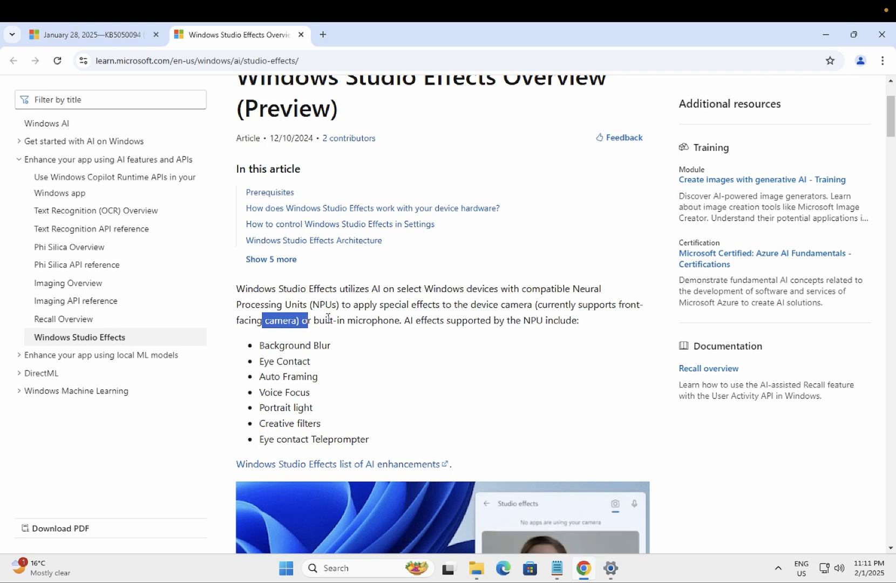
left_click(410, 320)
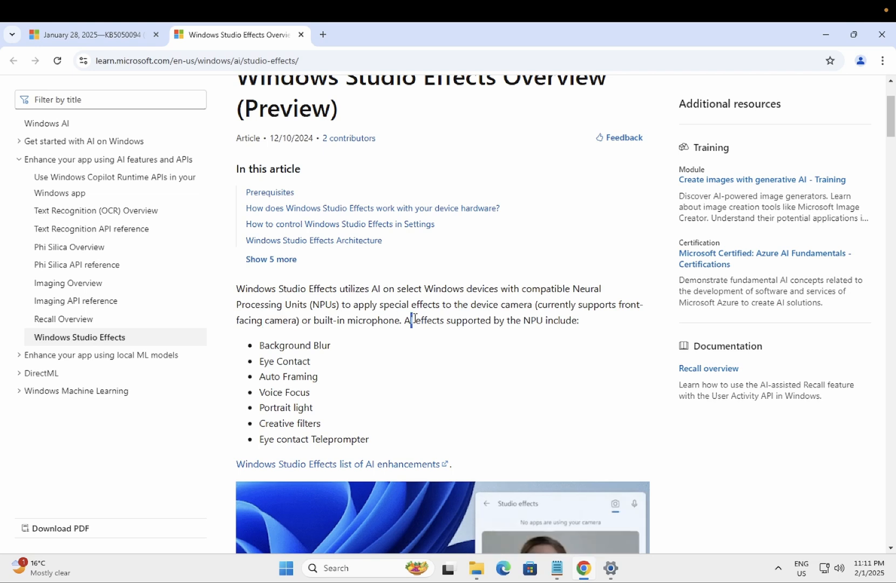
left_click_drag(410, 321, 508, 320)
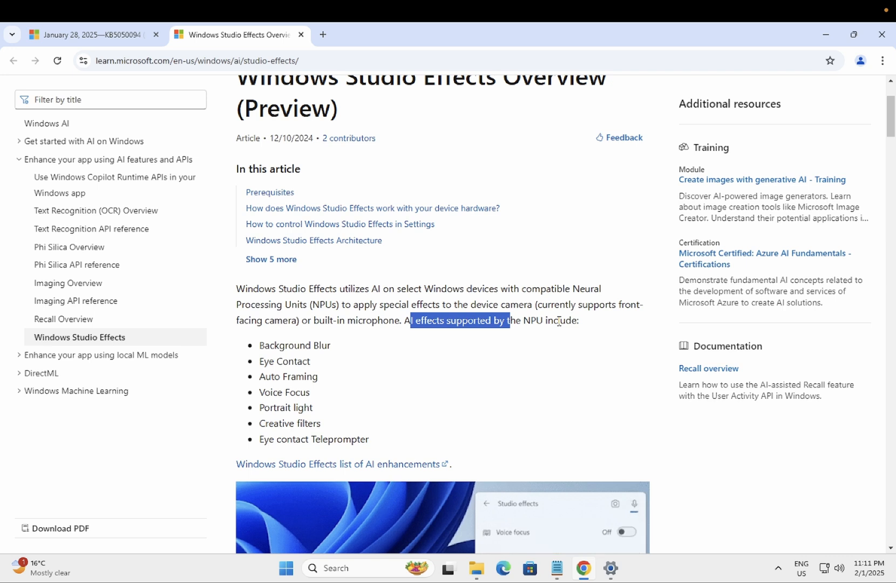
scroll("down", 3)
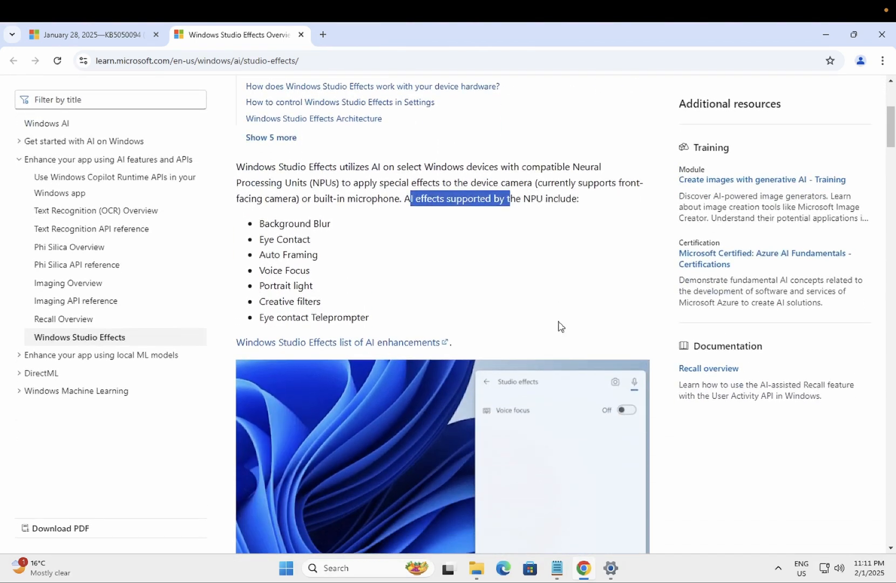
scroll("down", 3)
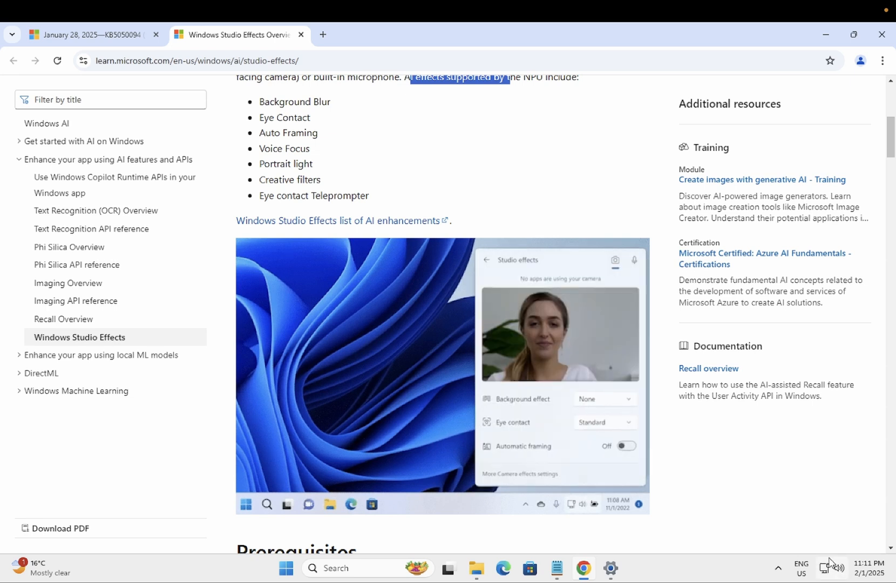
left_click(836, 567)
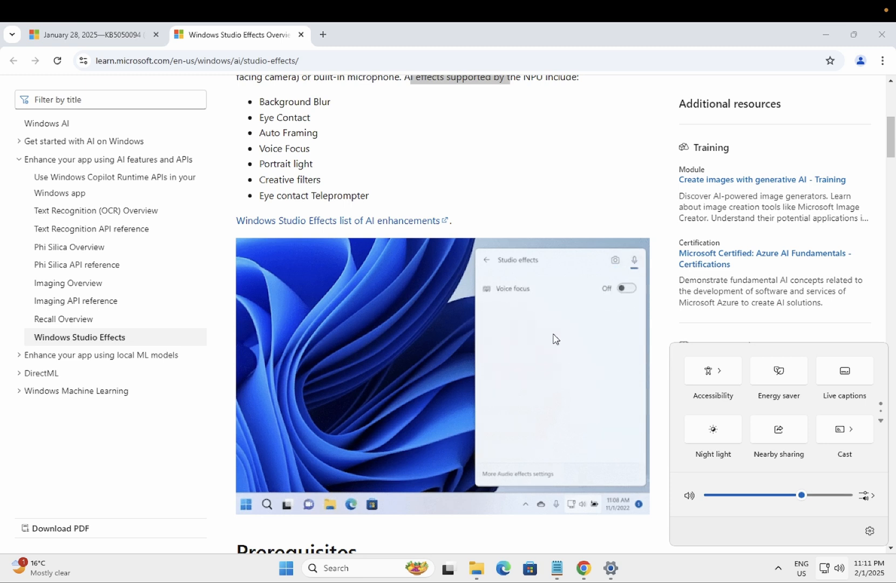
mouse_move(586, 345)
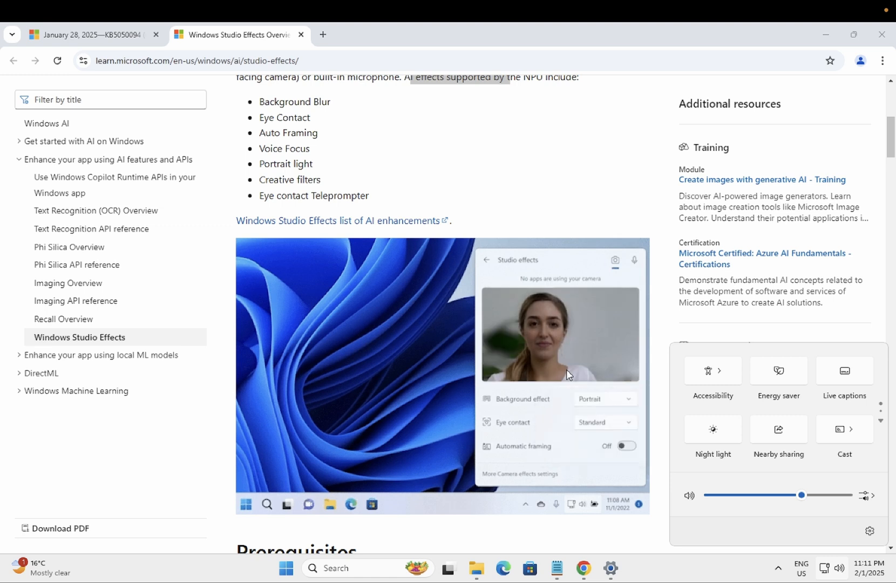
mouse_move(531, 406)
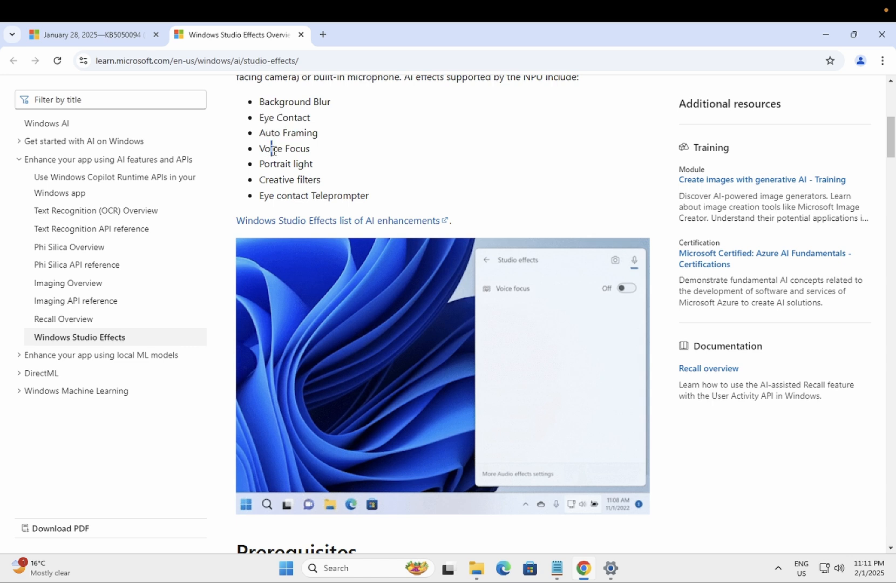
- Highlight Voice Focus, then the required Windows 11 version and both Studio Effects prerequisites
double_click(274, 164)
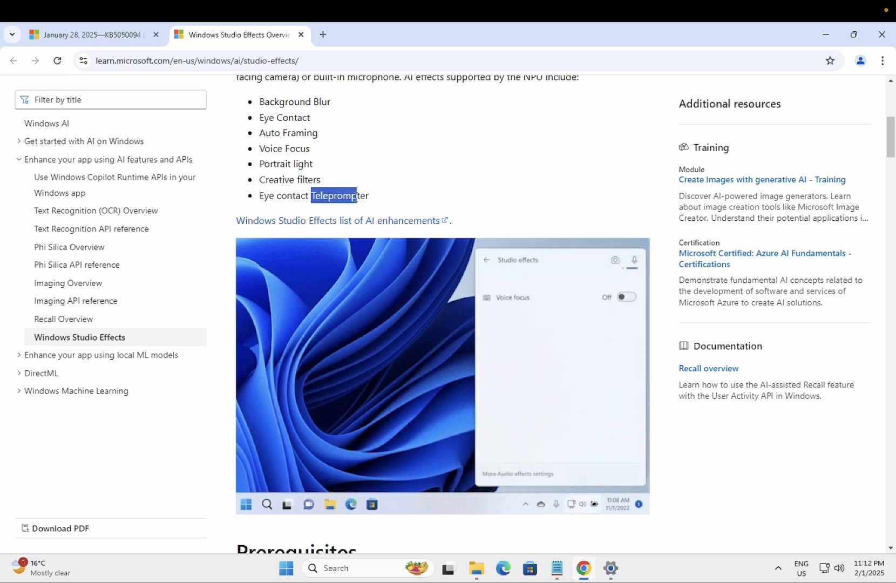
scroll("down", 3)
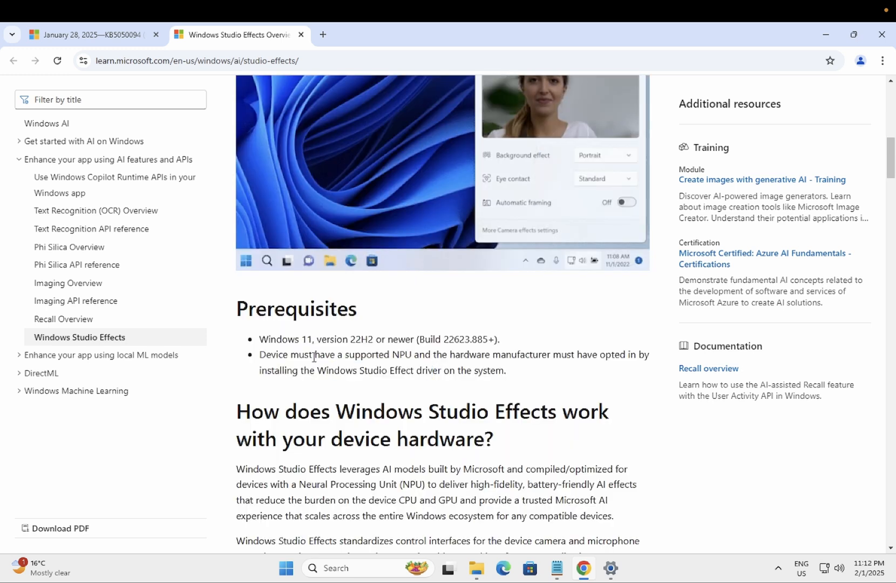
left_click_drag(272, 340, 361, 339)
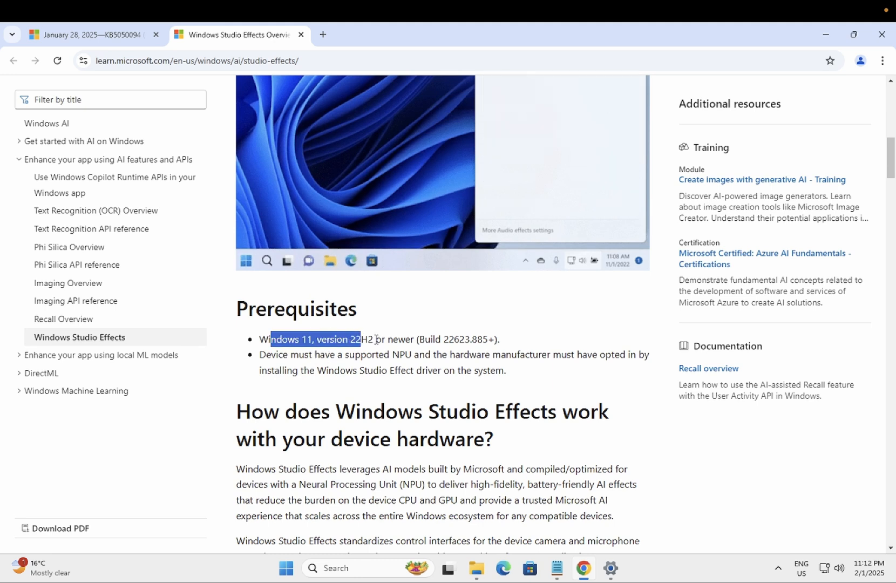
left_click_drag(374, 339, 505, 371)
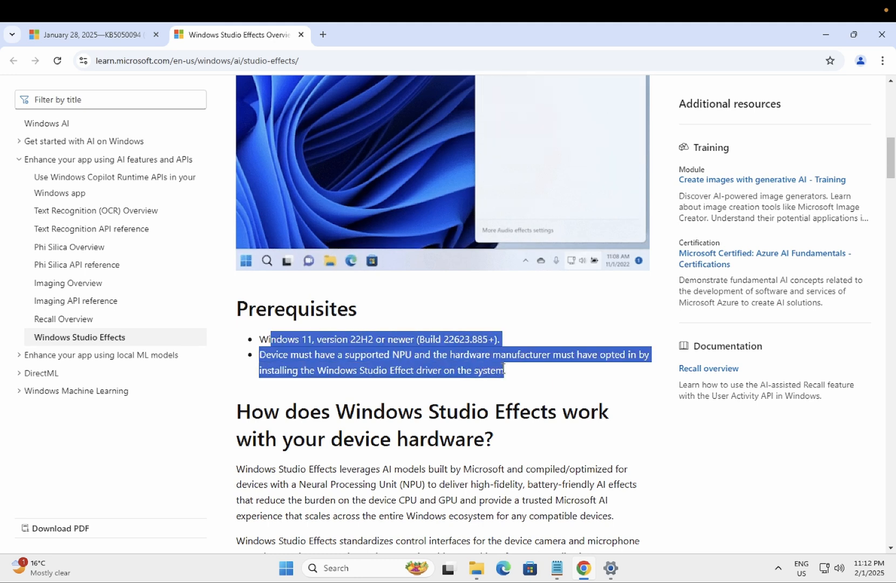
scroll("down", 3)
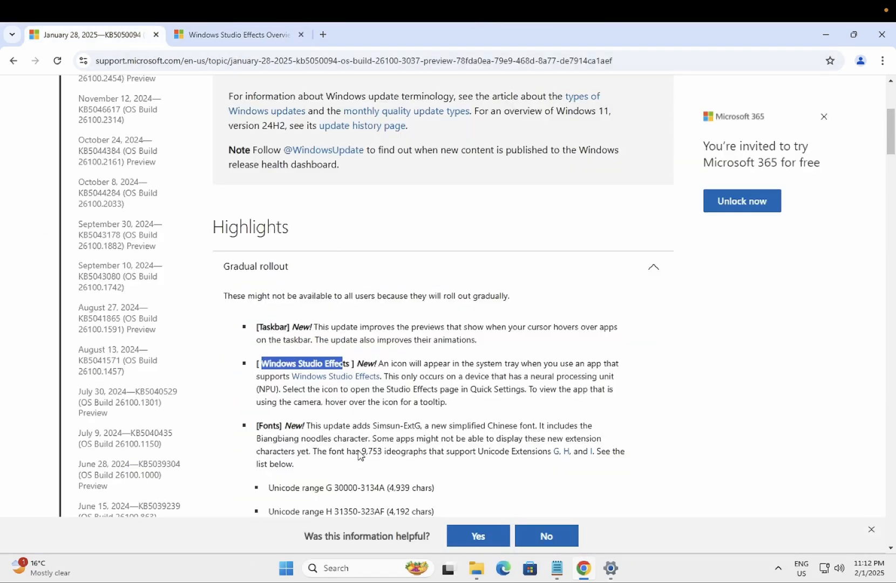
- Scroll to the File Explorer section and highlight the New Folder command note
scroll("down", 3)
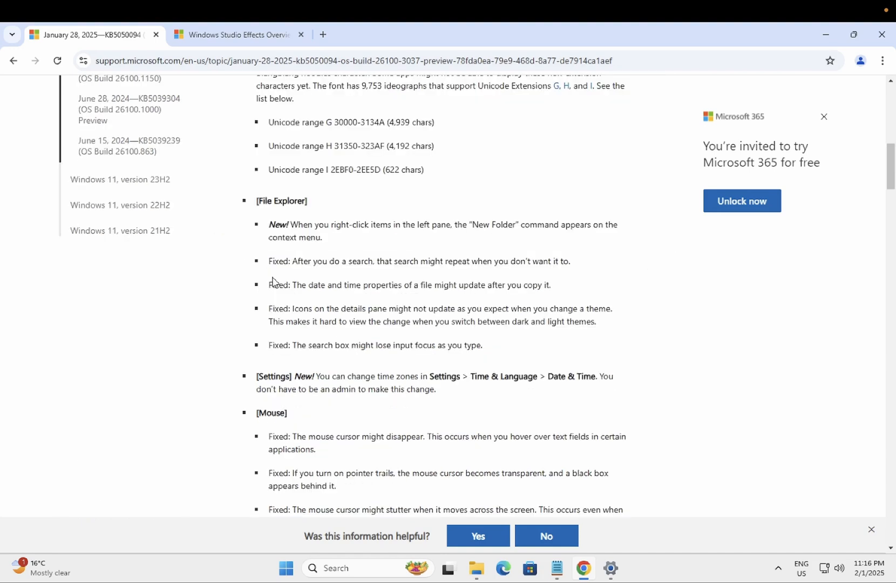
double_click(264, 201)
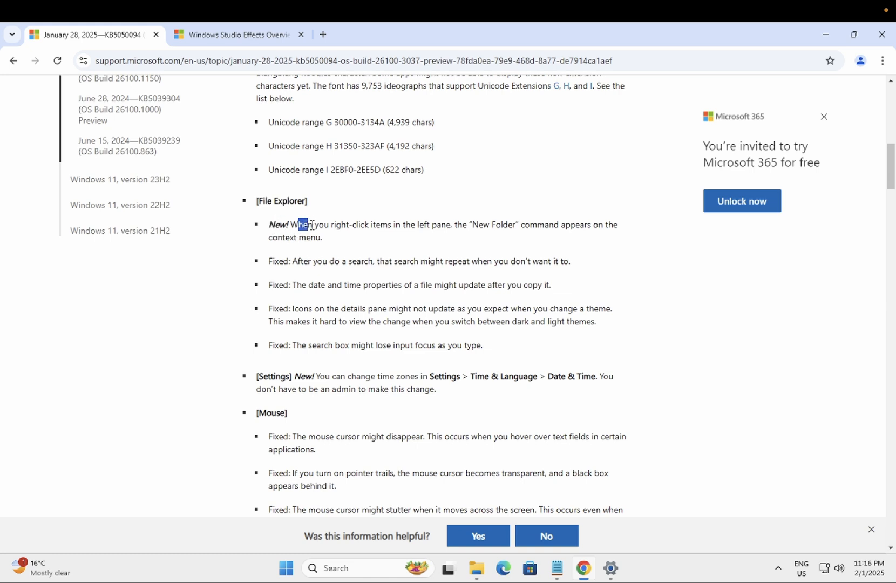
left_click_drag(304, 225, 431, 224)
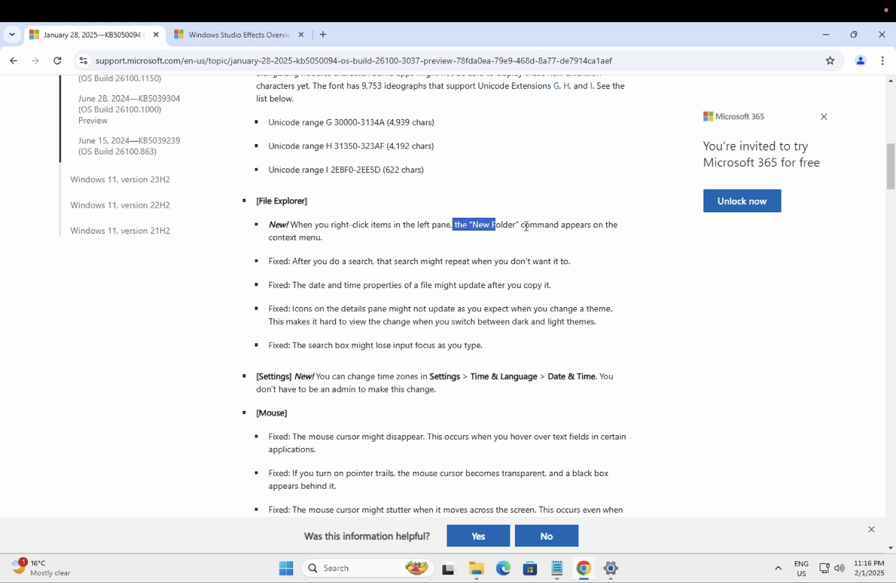
left_click_drag(454, 224, 572, 224)
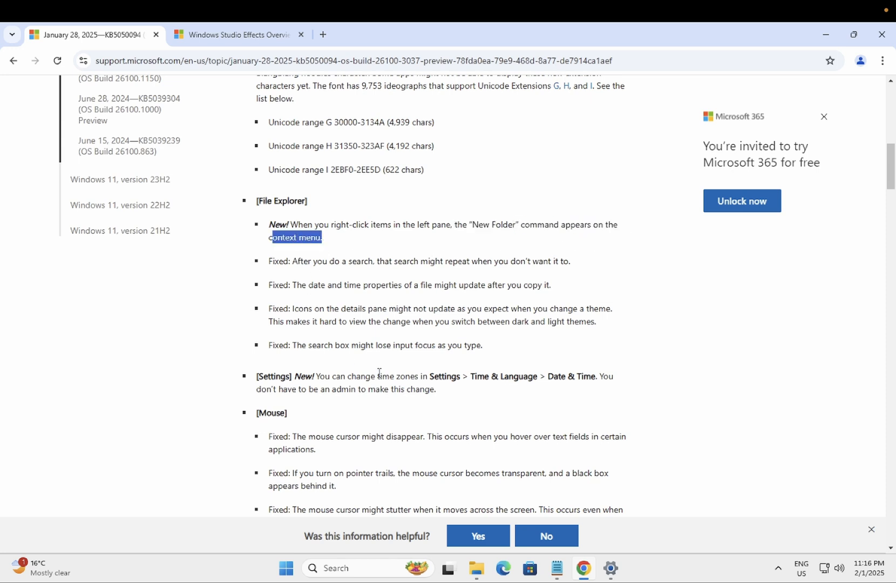
mouse_move(476, 568)
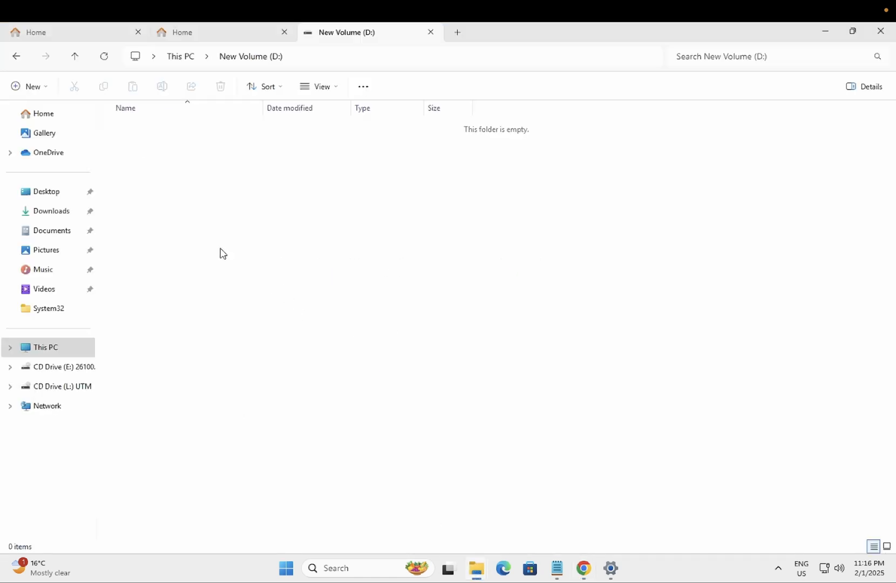
- Open and close terminals from the right-click Open in Terminal on drive D: and C: root
right_click(222, 253)
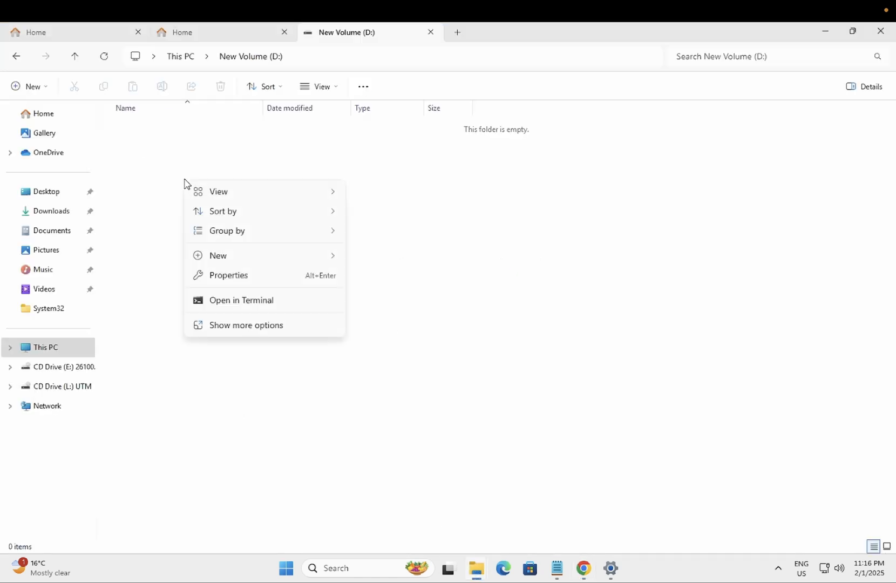
mouse_move(256, 300)
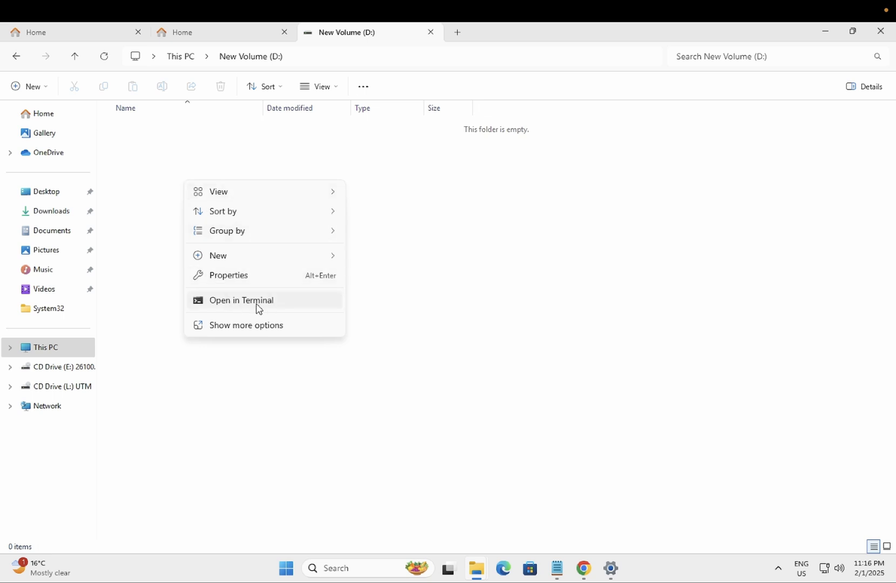
mouse_move(265, 299)
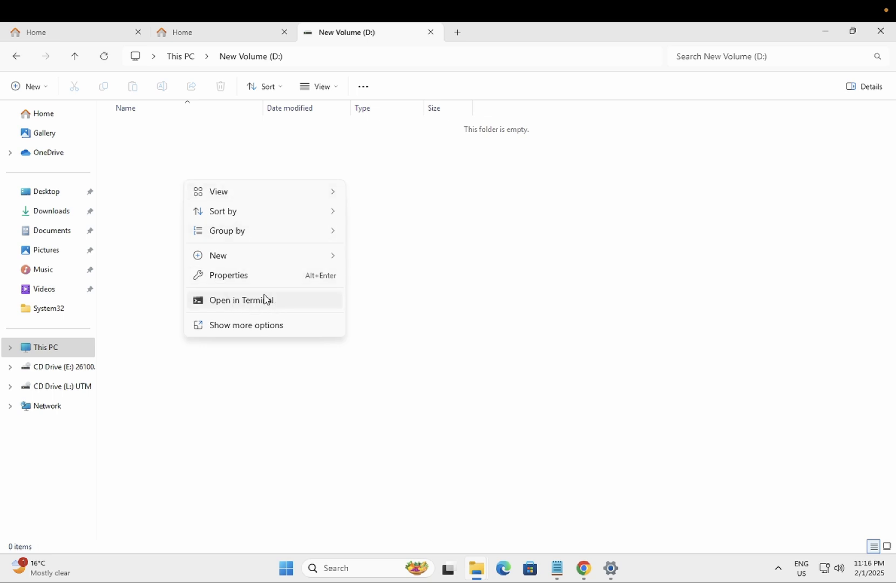
left_click(240, 299)
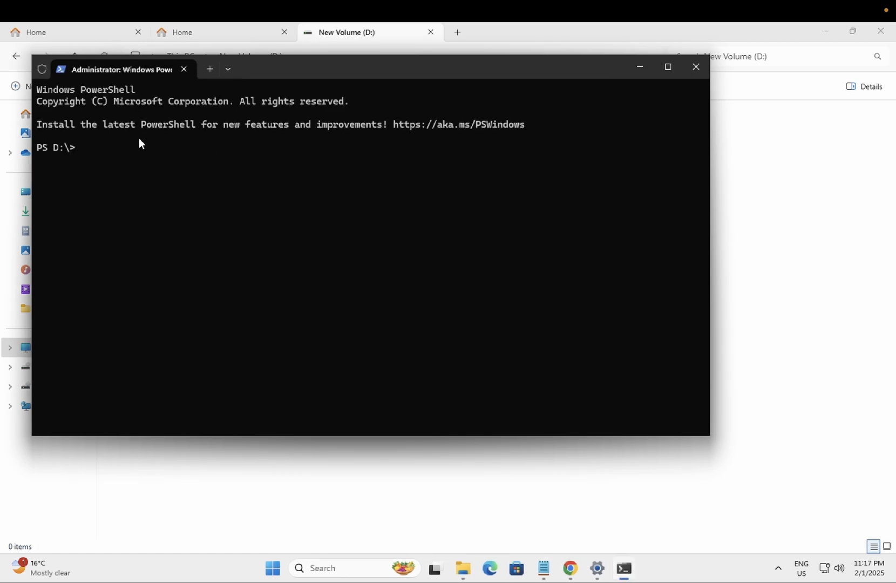
mouse_move(721, 54)
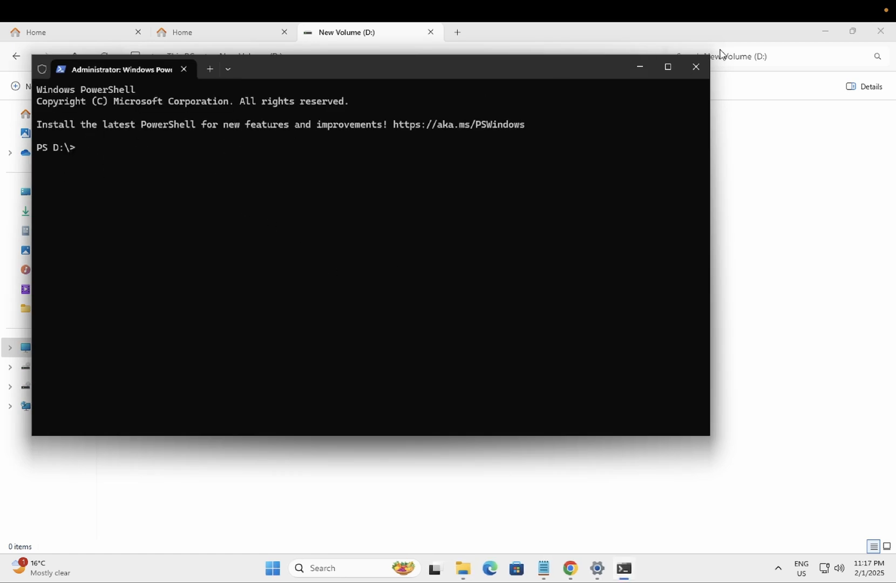
left_click(695, 67)
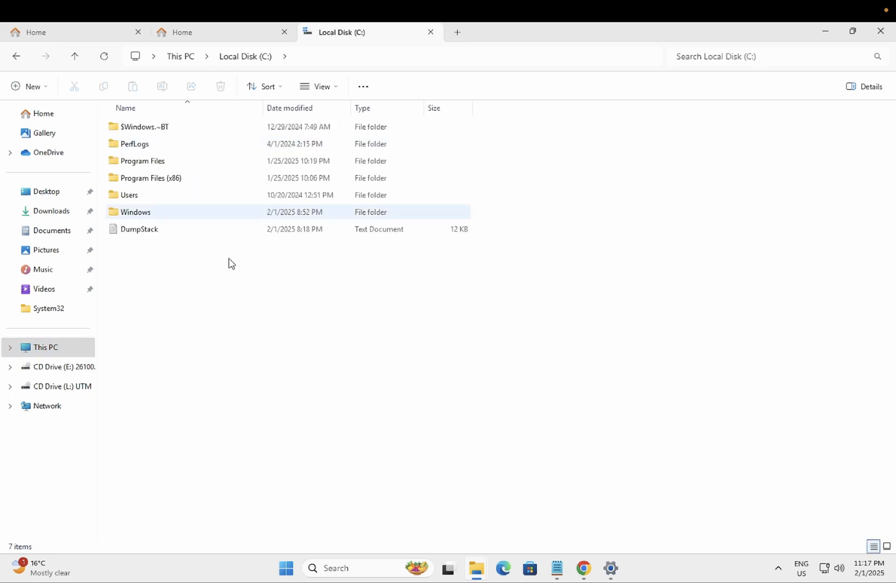
right_click(231, 263)
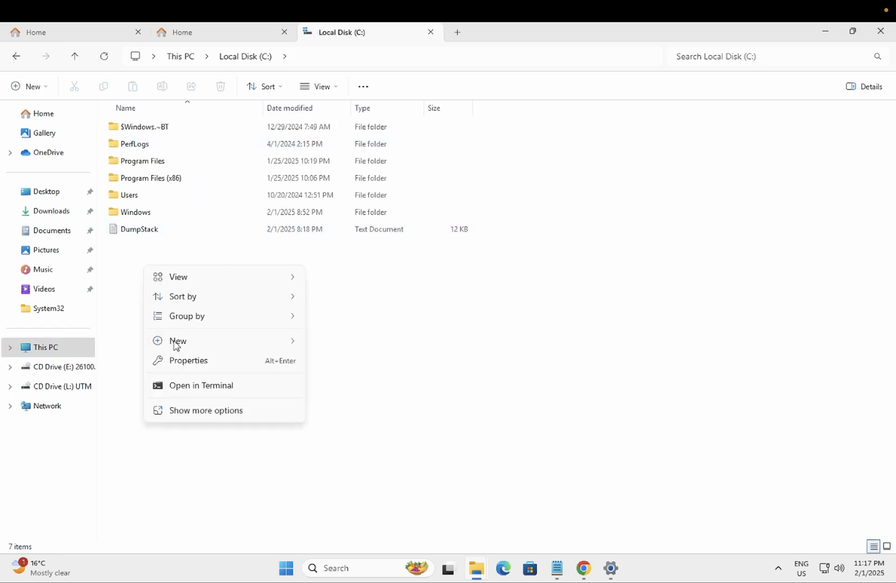
left_click(200, 385)
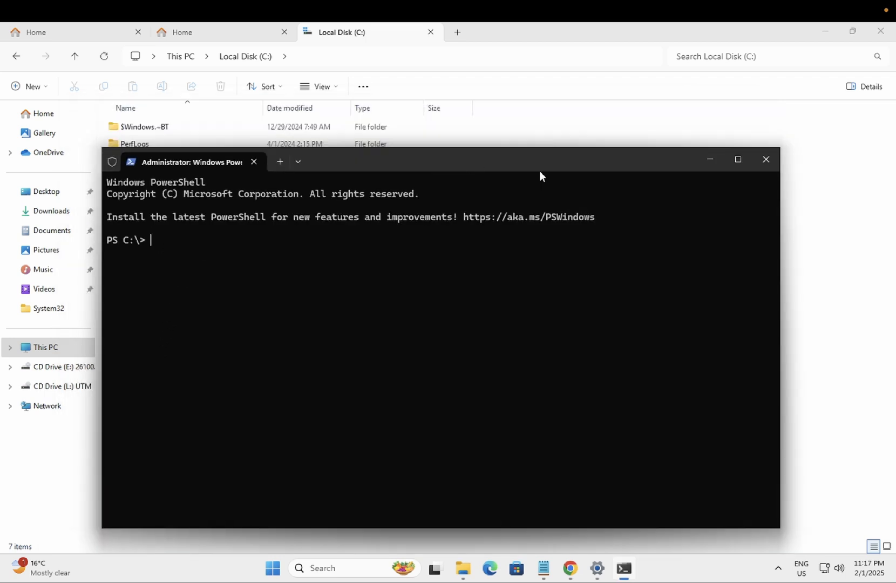
left_click(765, 160)
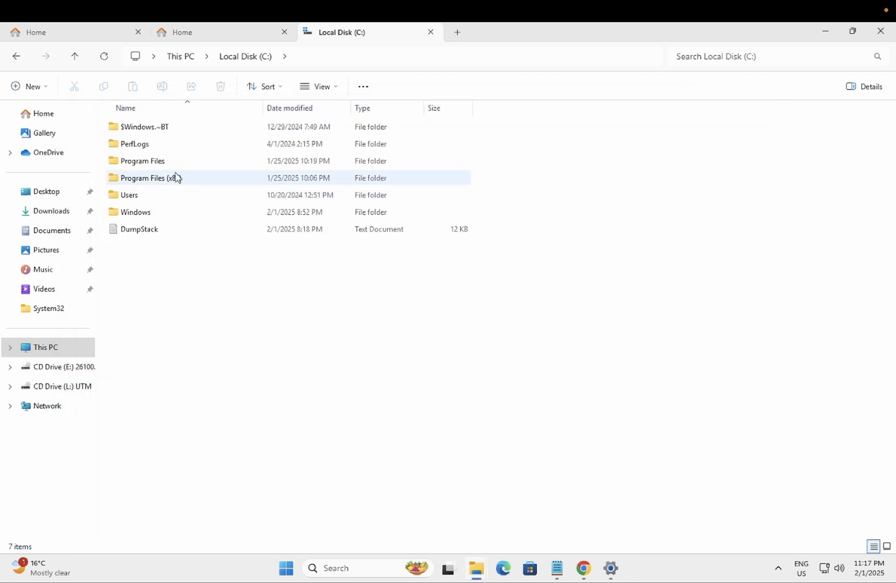
- Open a terminal inside the Program Files folder, then close it
double_click(141, 161)
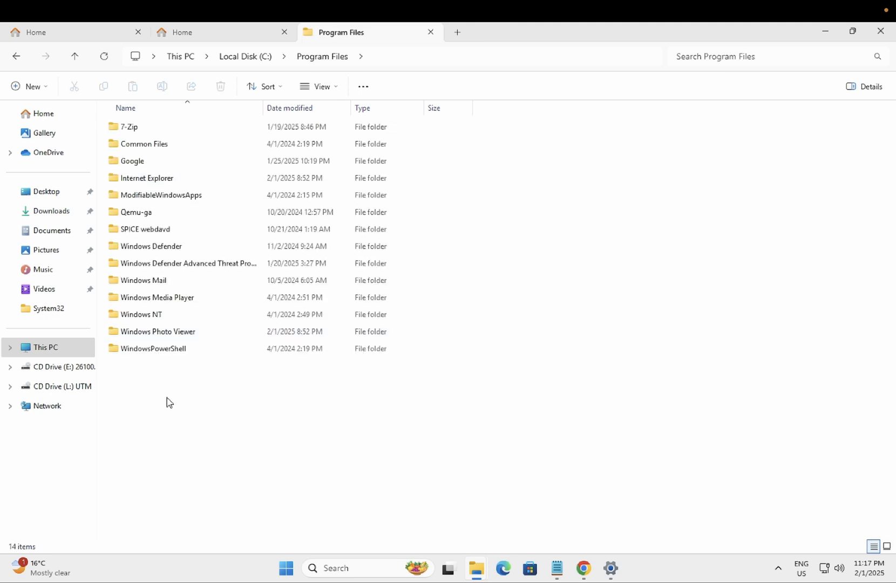
left_click(153, 348)
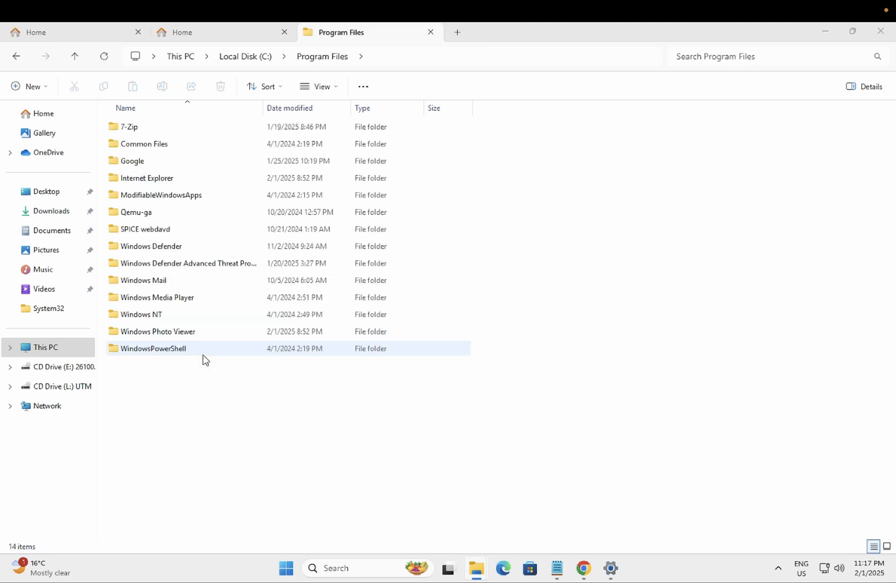
left_click(622, 567)
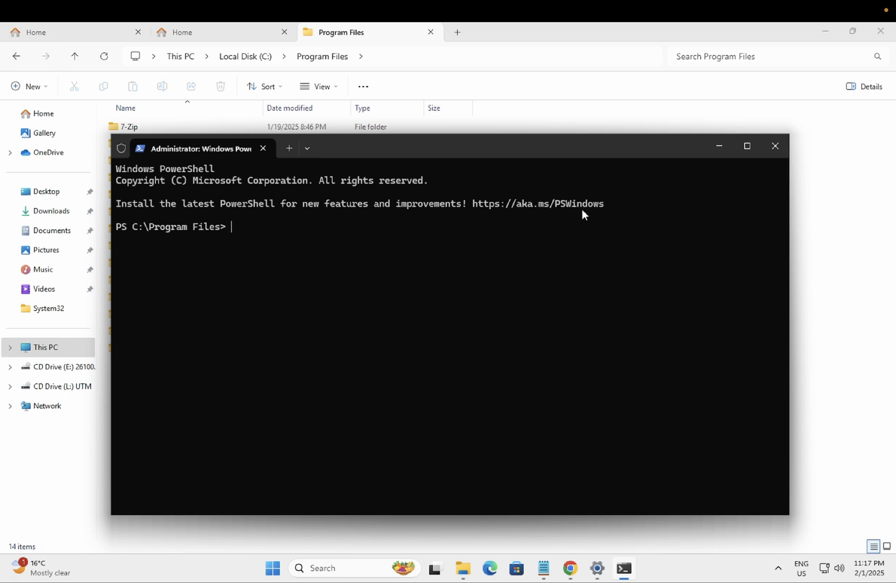
left_click(774, 146)
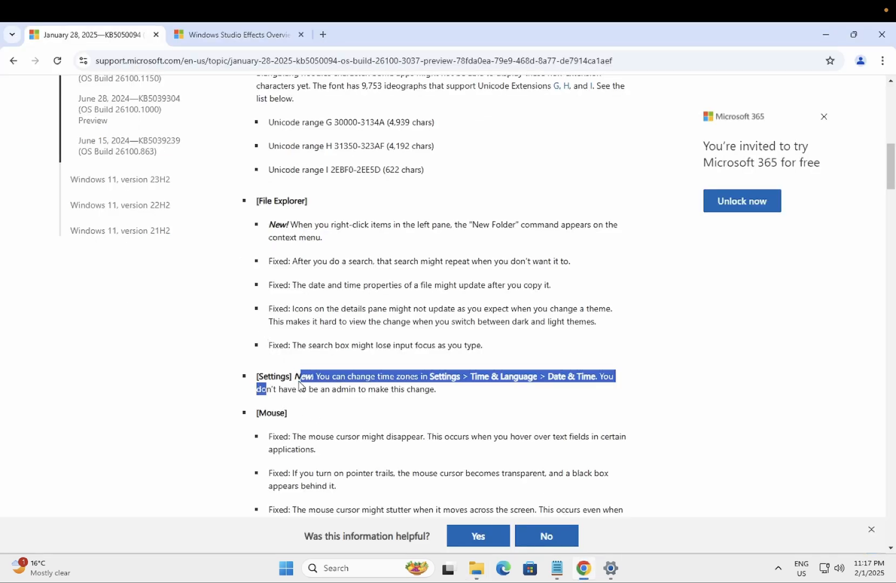
left_click(410, 389)
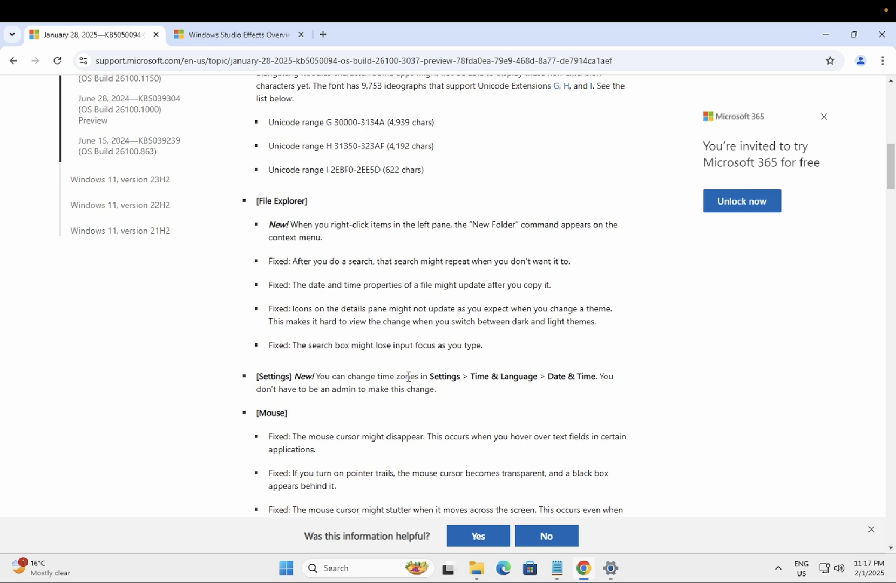
mouse_move(434, 376)
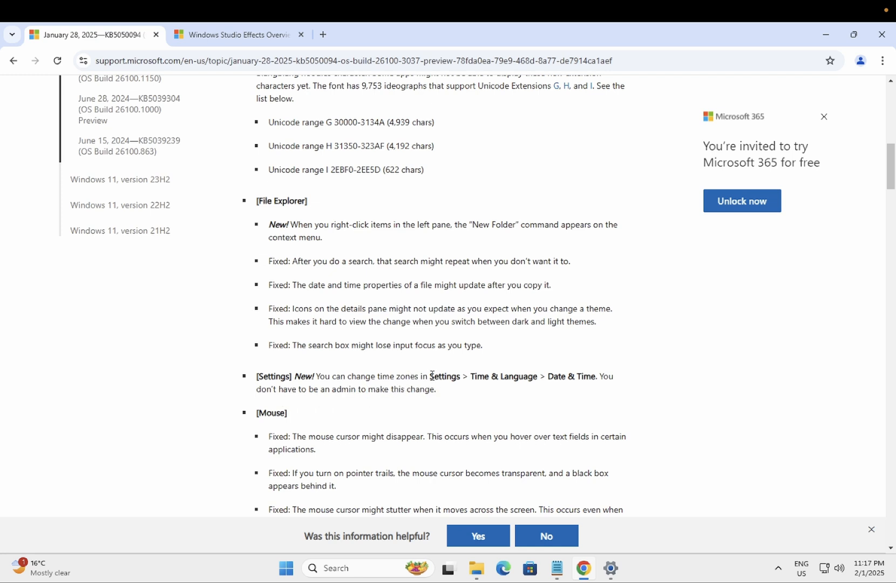
double_click(441, 376)
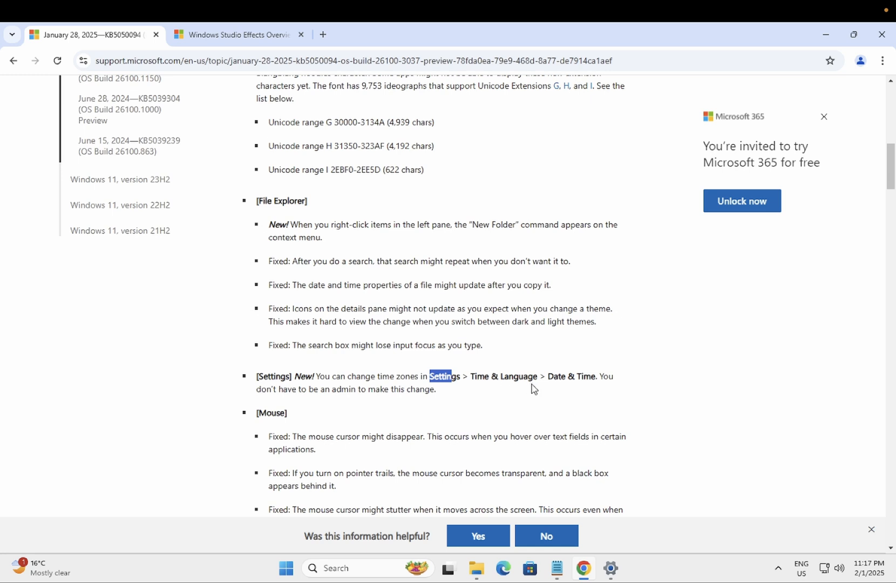
mouse_move(498, 410)
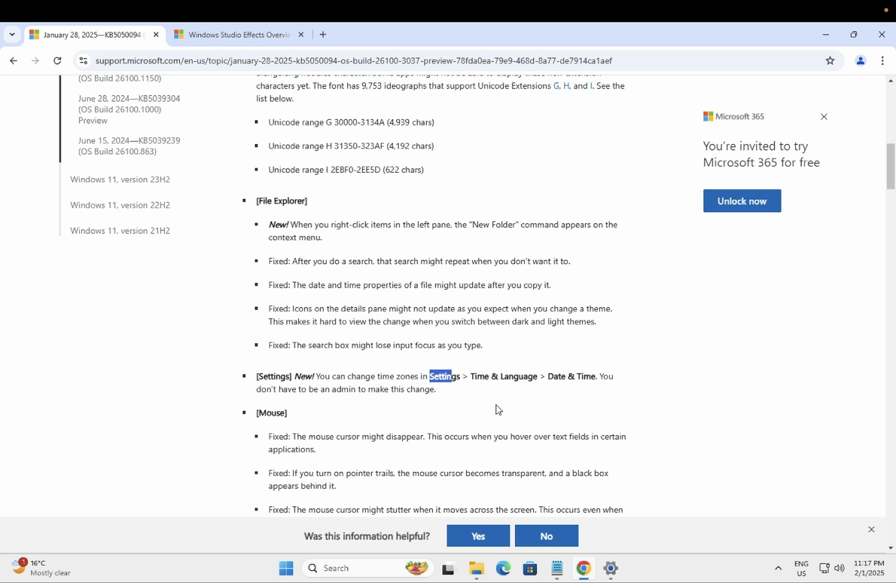
mouse_move(432, 439)
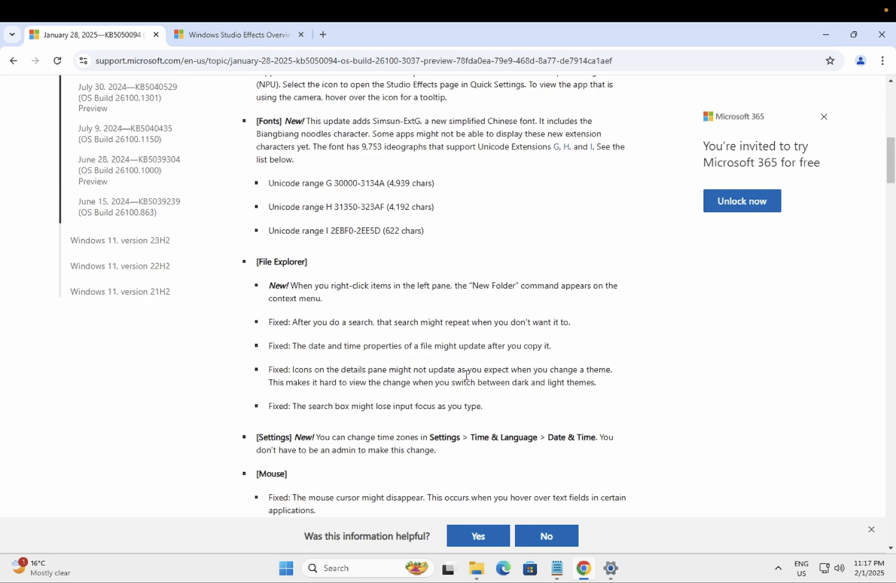
right_click(867, 569)
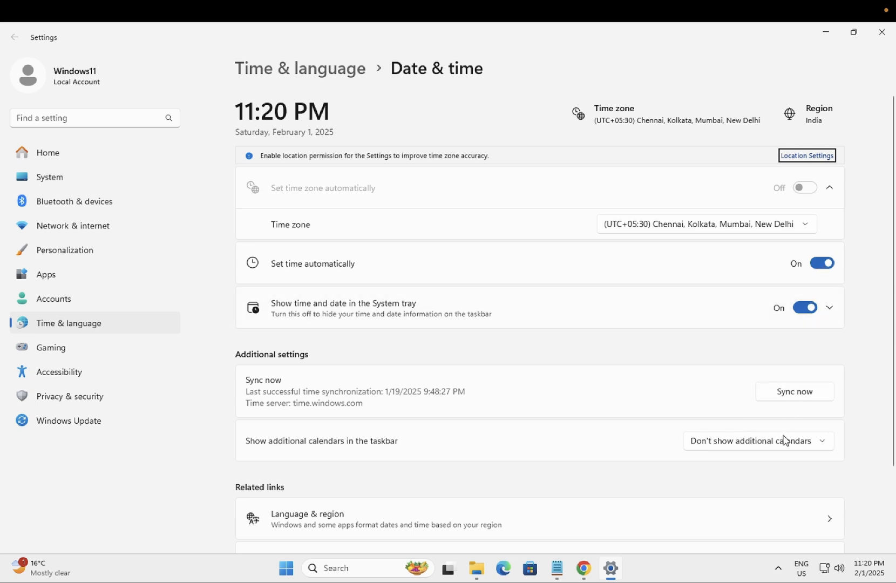
mouse_move(759, 446)
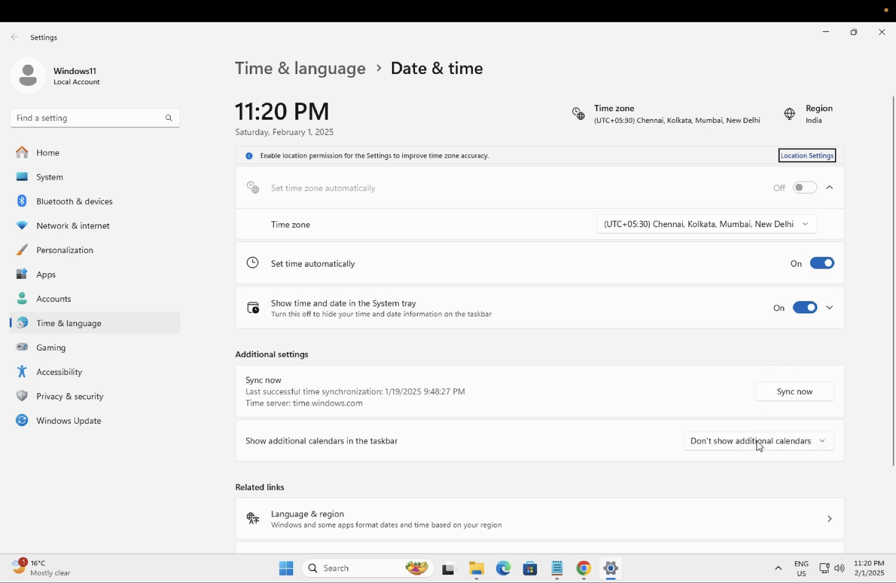
mouse_move(866, 64)
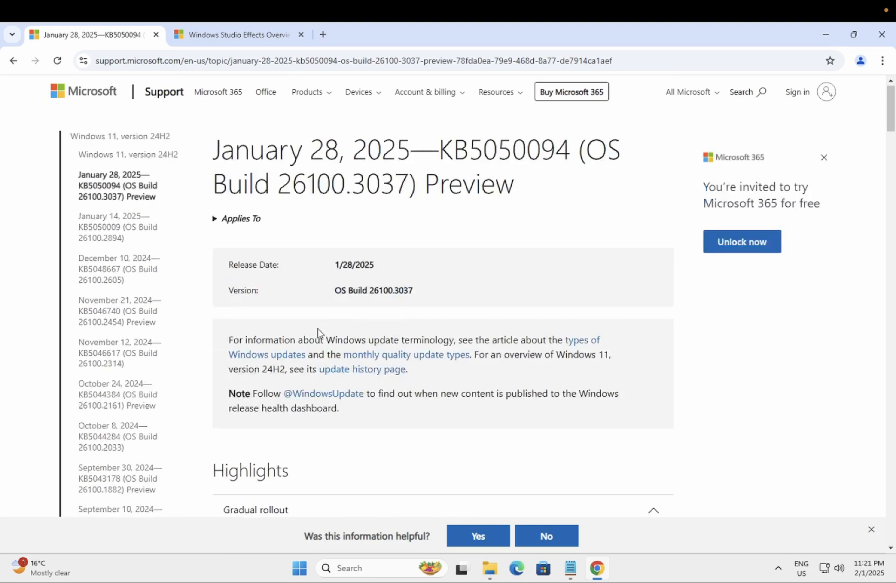
mouse_move(123, 194)
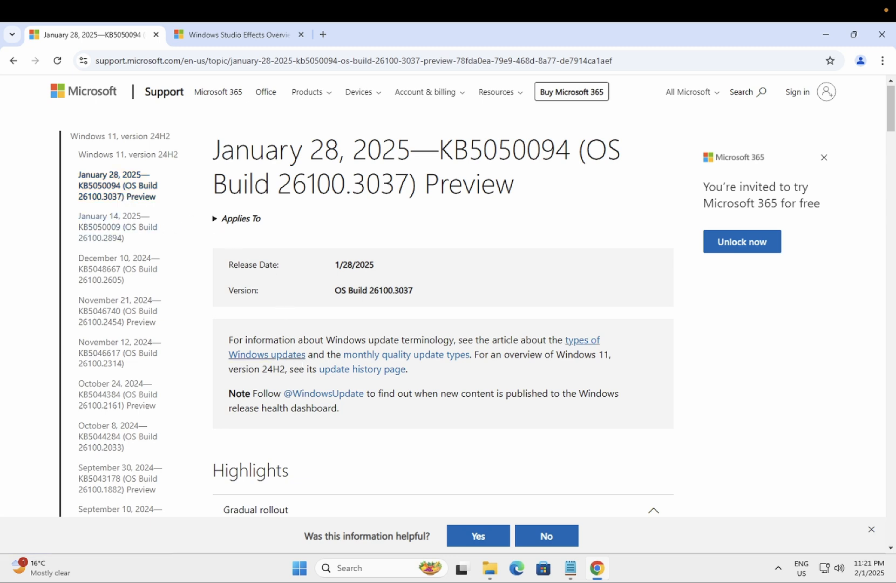
mouse_move(307, 334)
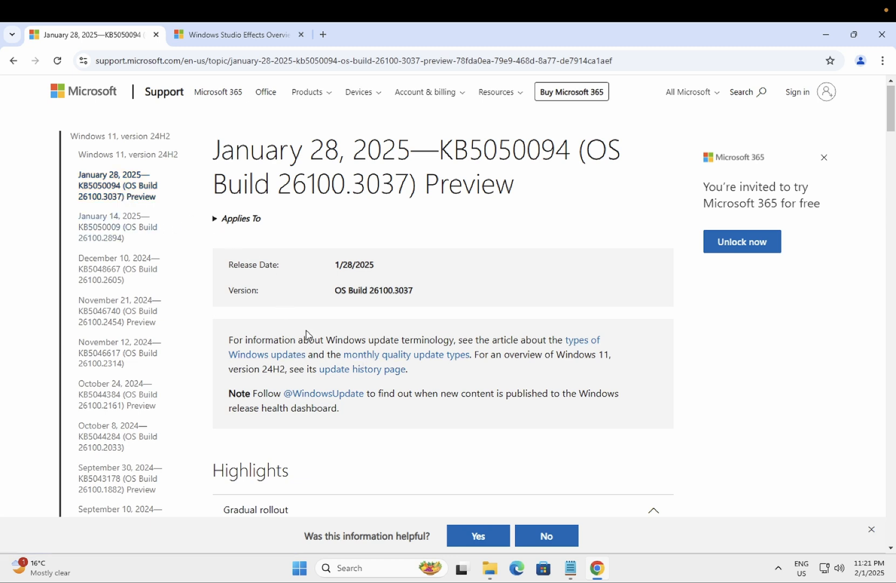
mouse_move(313, 334)
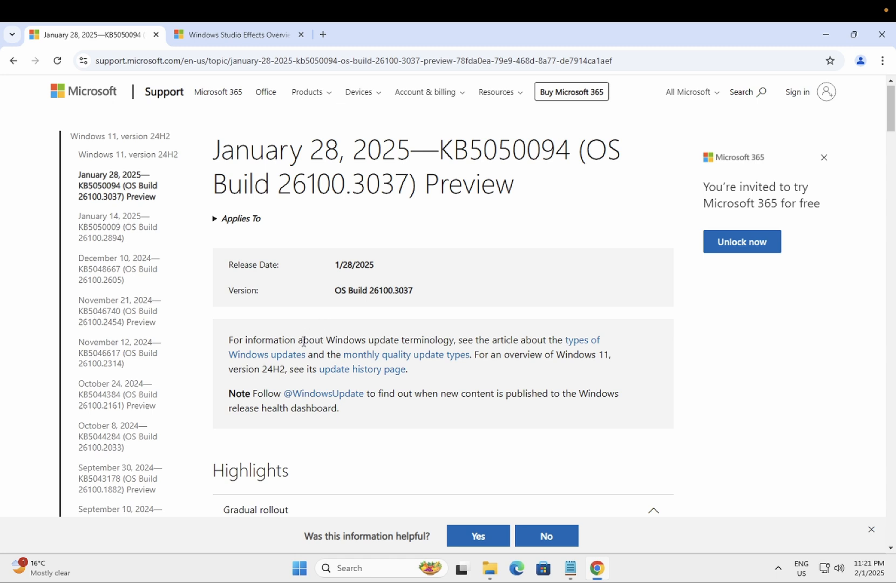
mouse_move(383, 281)
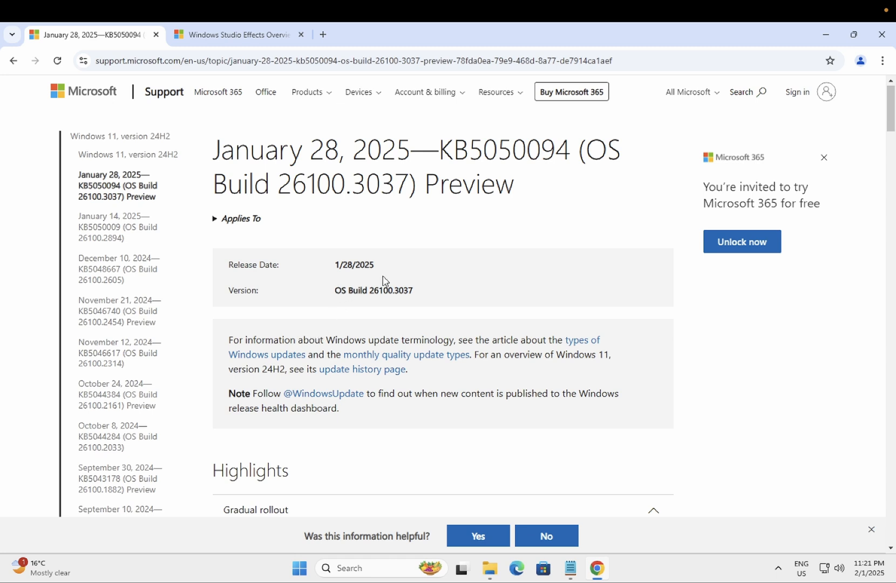
double_click(467, 183)
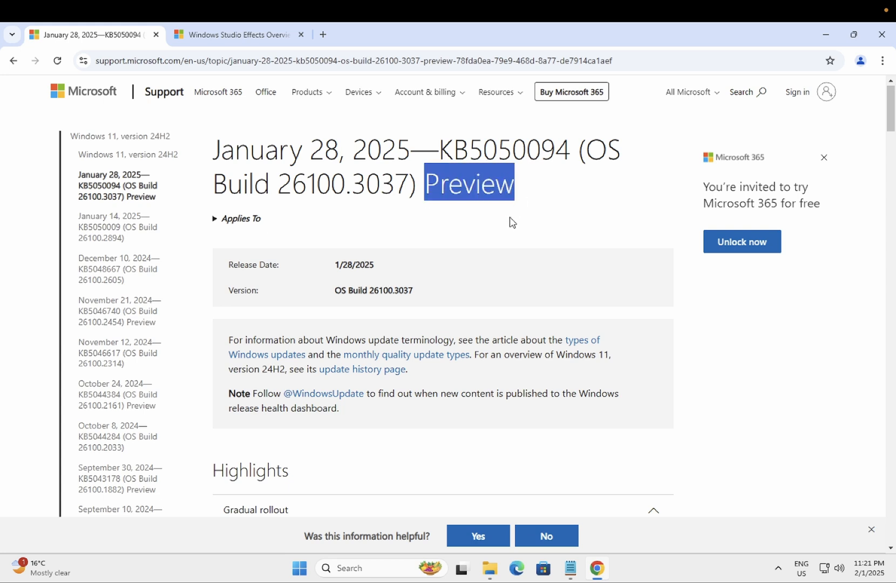
left_click(475, 244)
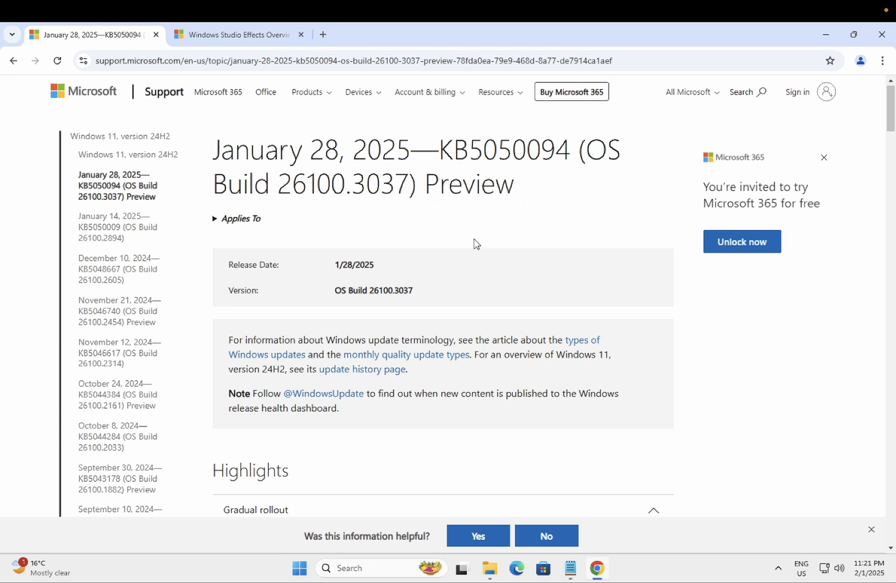
mouse_move(434, 295)
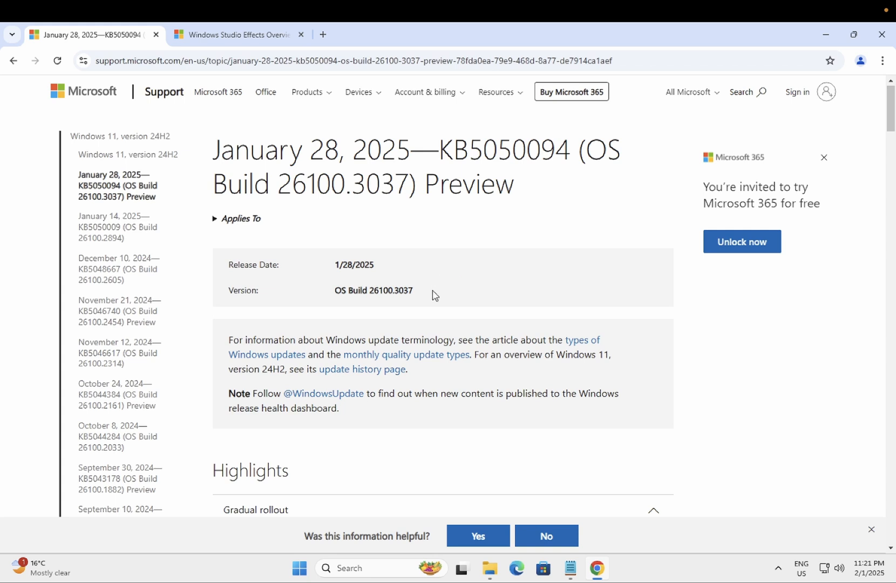
mouse_move(530, 270)
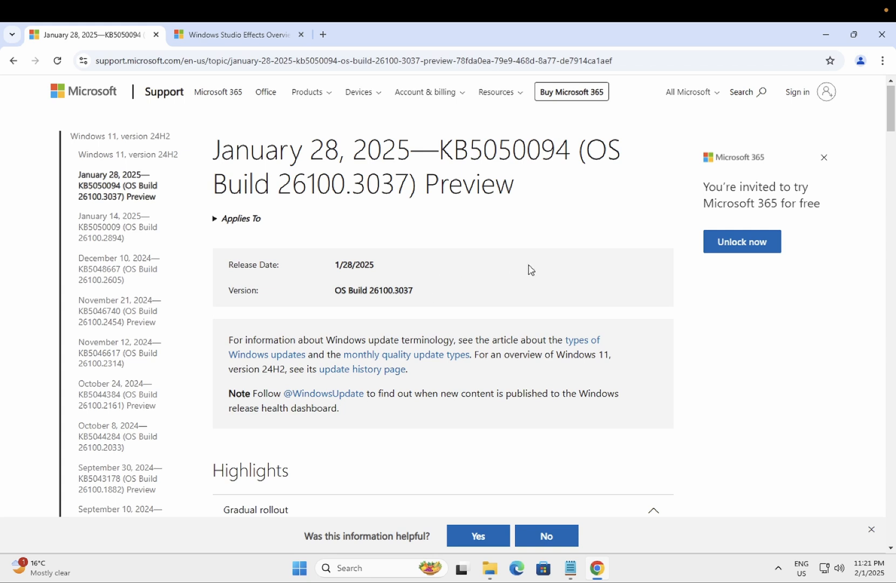